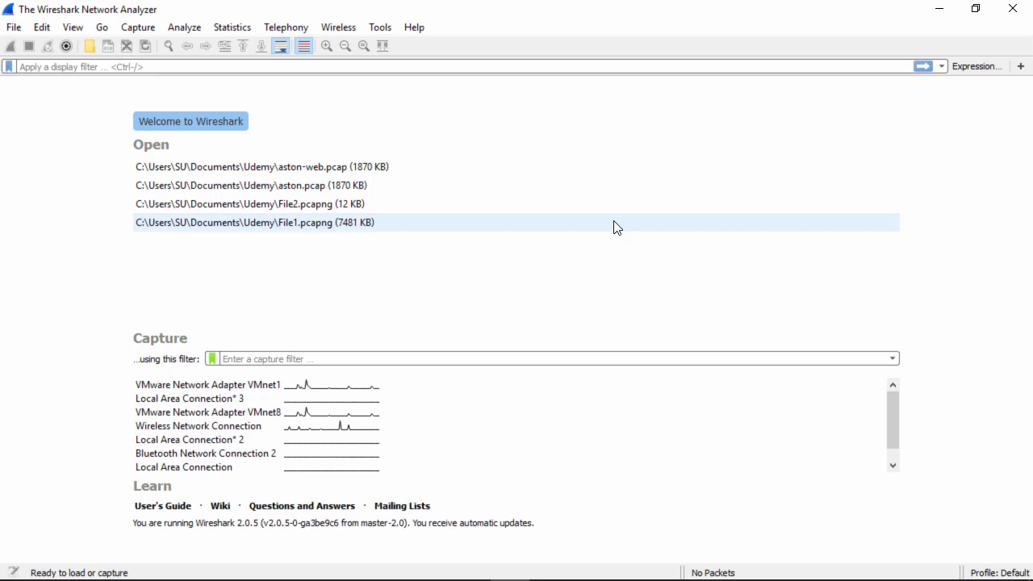
Start a live capture on the Wireless Network Connection interface via Capture Options.
click(137, 26)
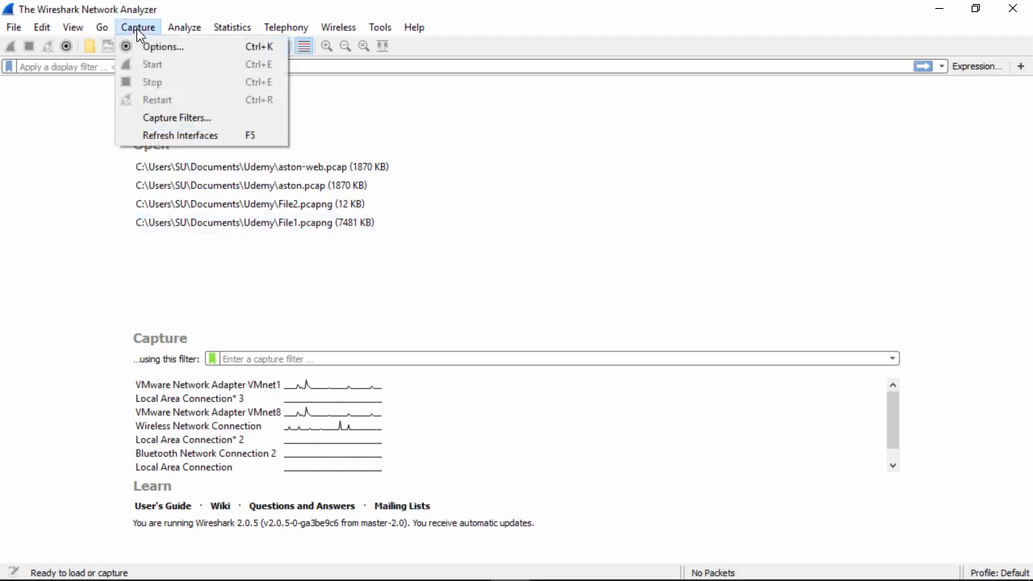
click(162, 45)
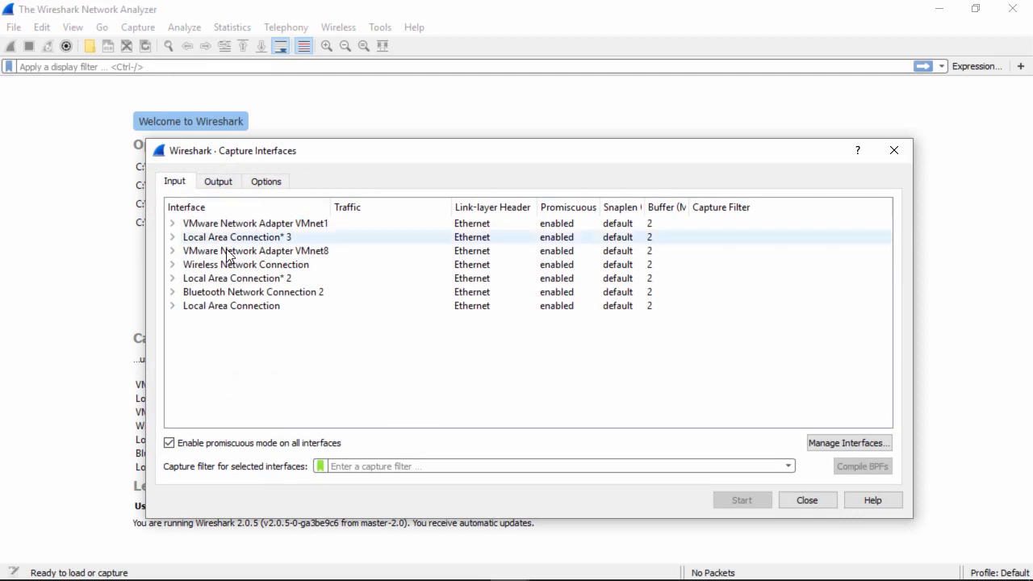
click(246, 265)
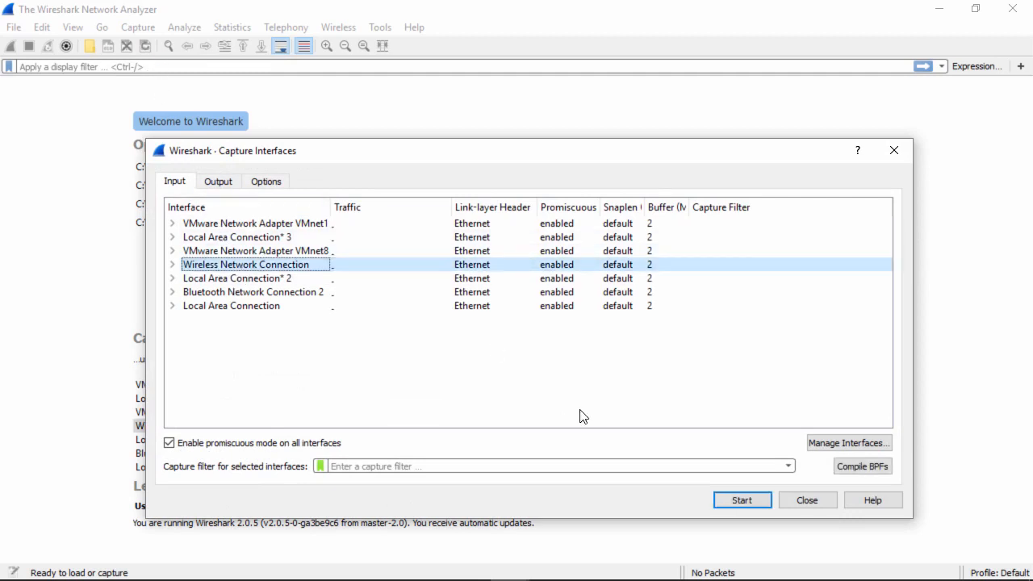
click(741, 500)
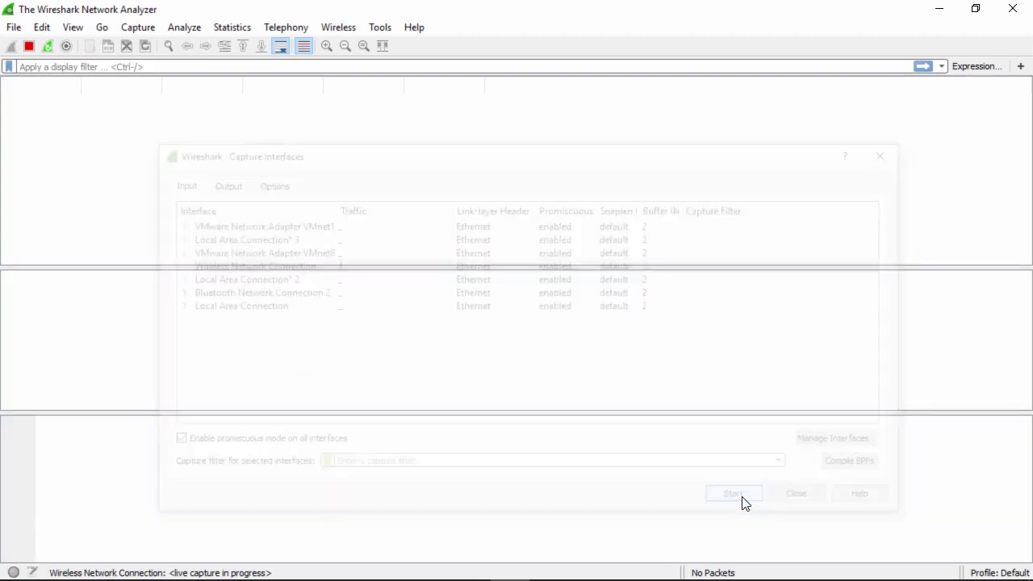
click(733, 494)
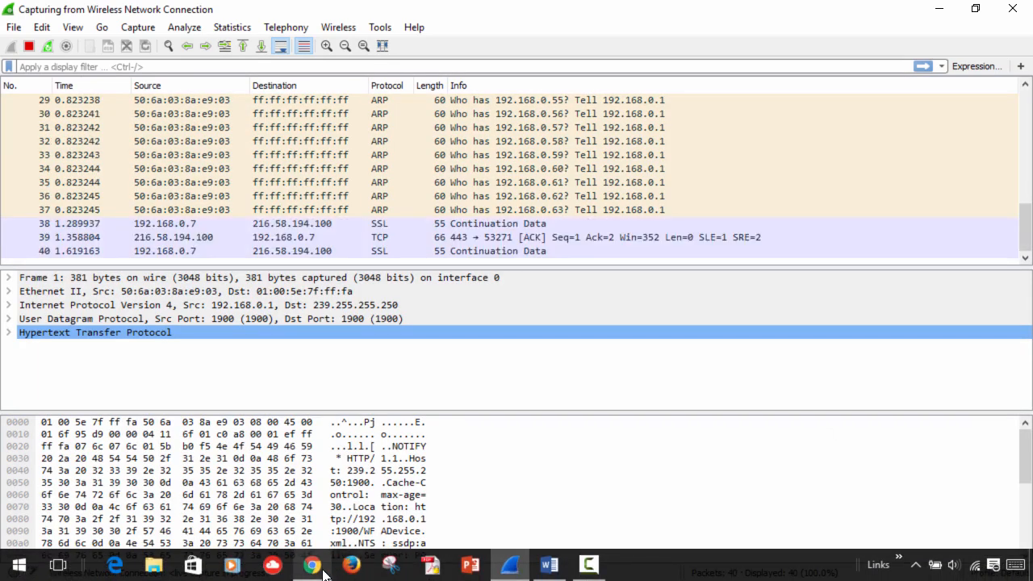
click(312, 565)
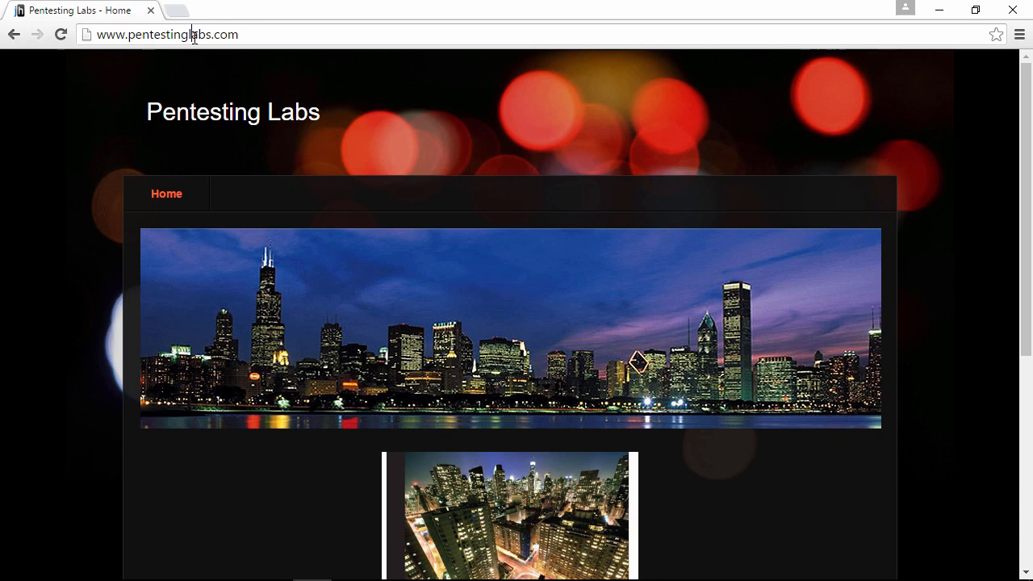
click(193, 33)
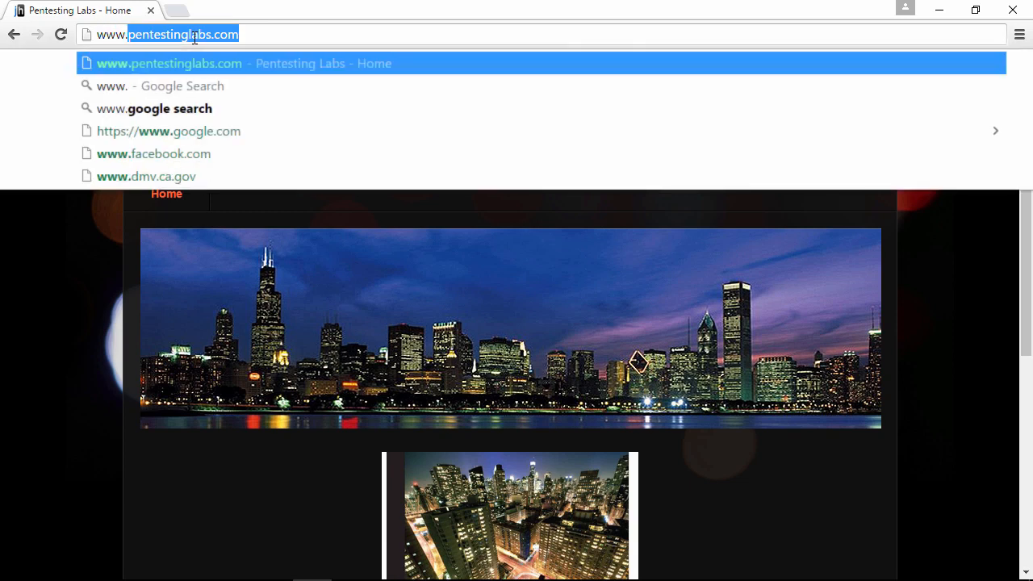
text(www.udemy)
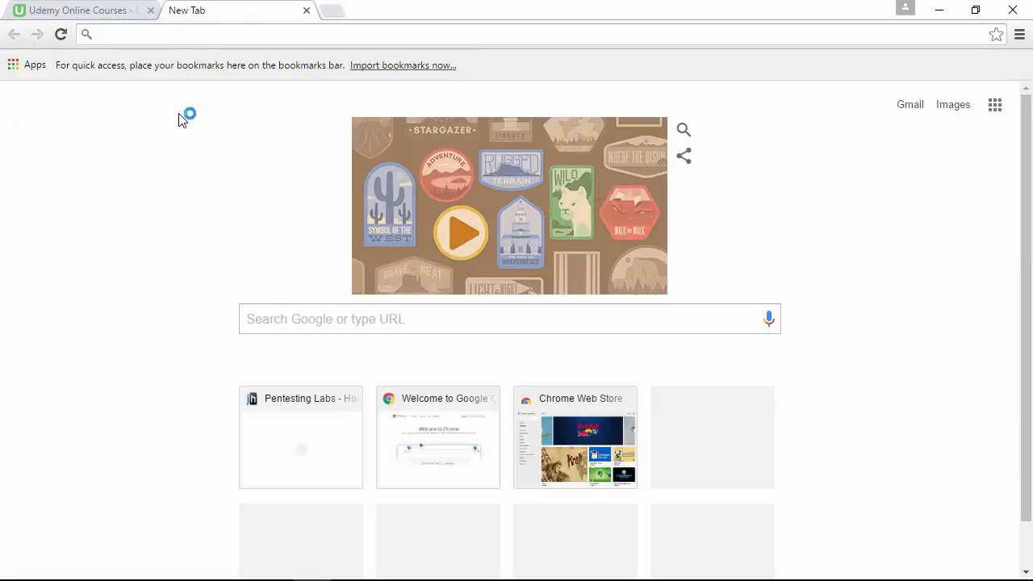
text(www.udemy.com)
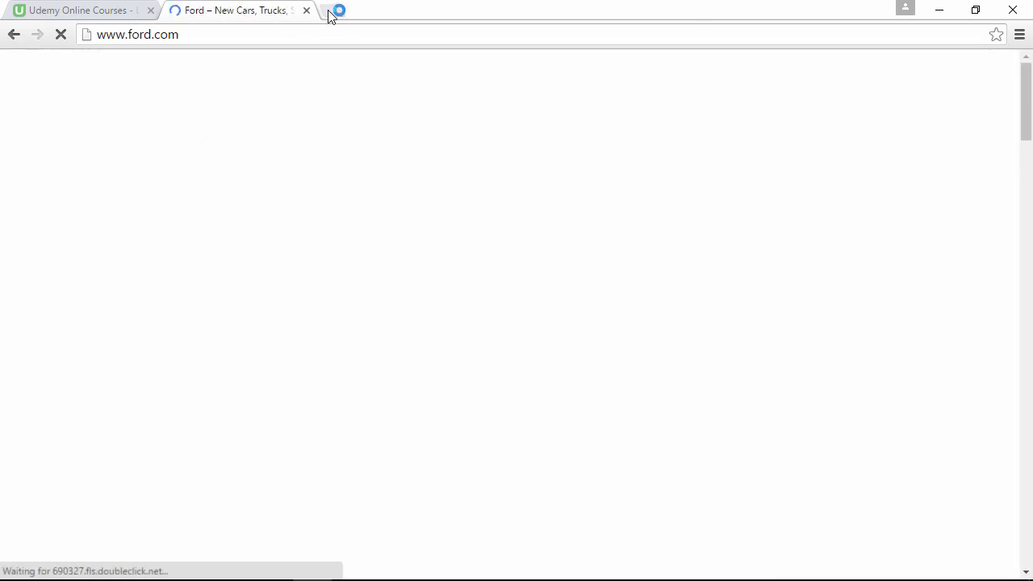
Visit the Jaguar site in a new tab, then return to the running capture.
click(330, 10)
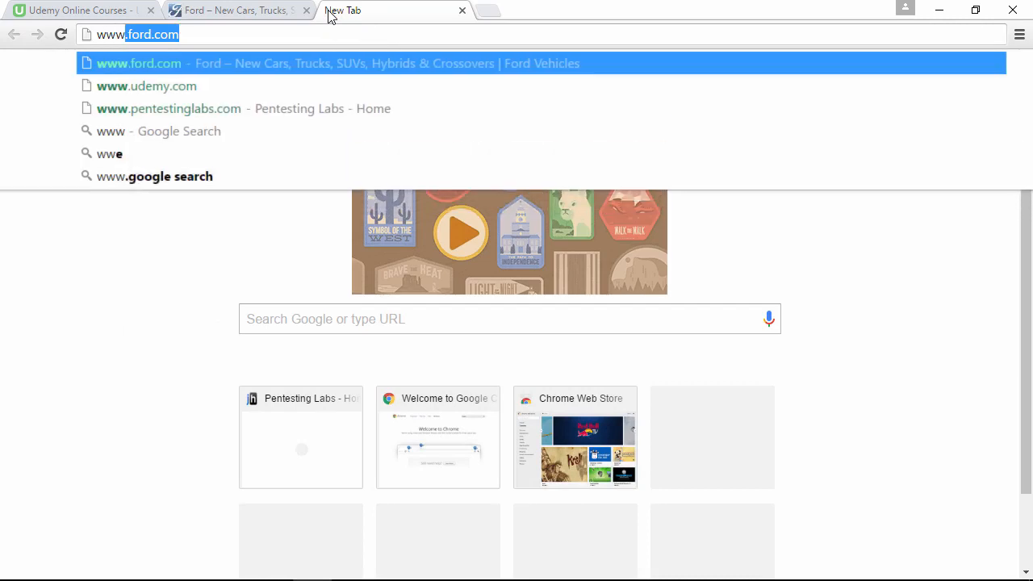
text(www.ja)
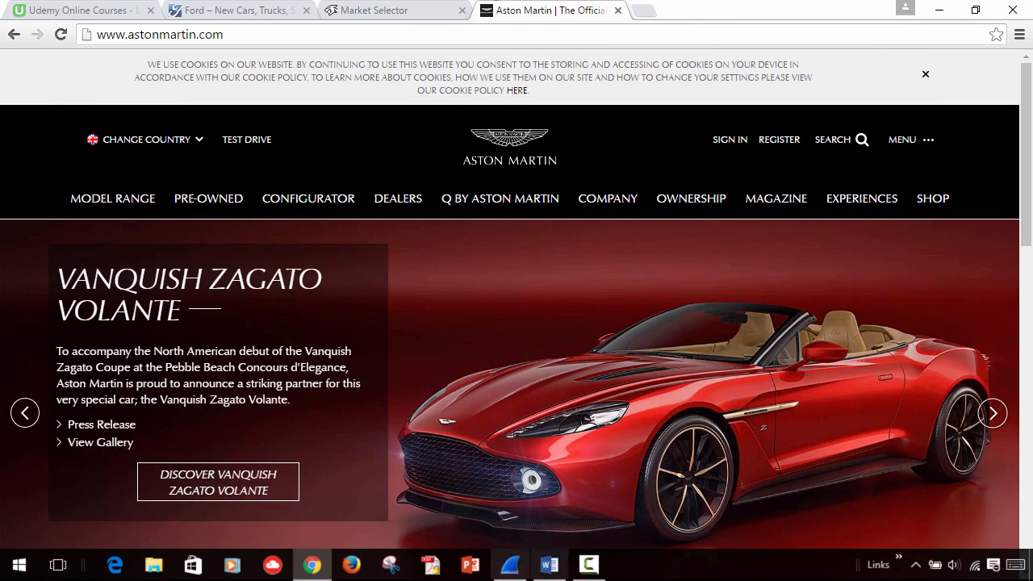
click(508, 564)
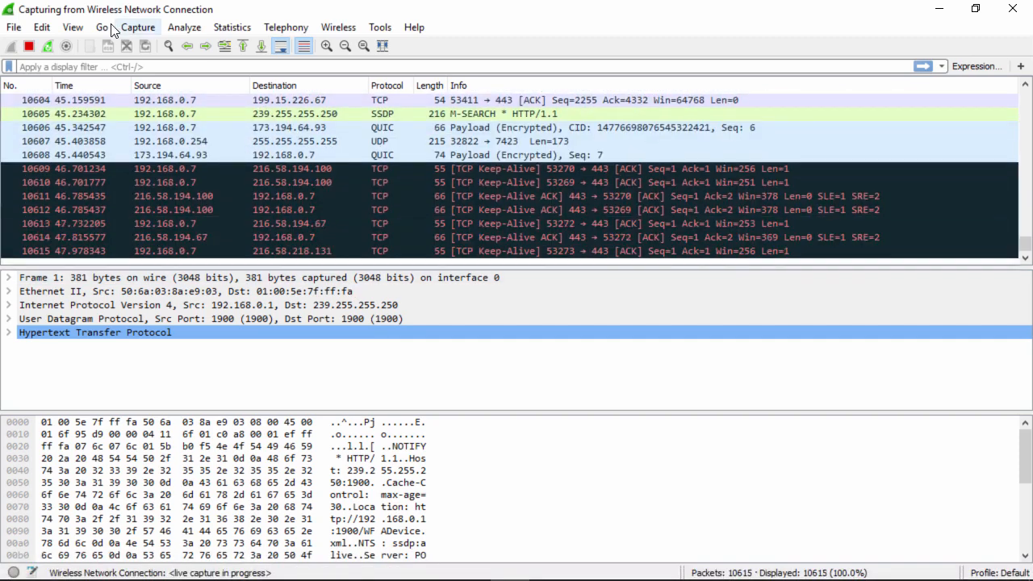
Stop the live capture at about 10,633 packets.
click(139, 26)
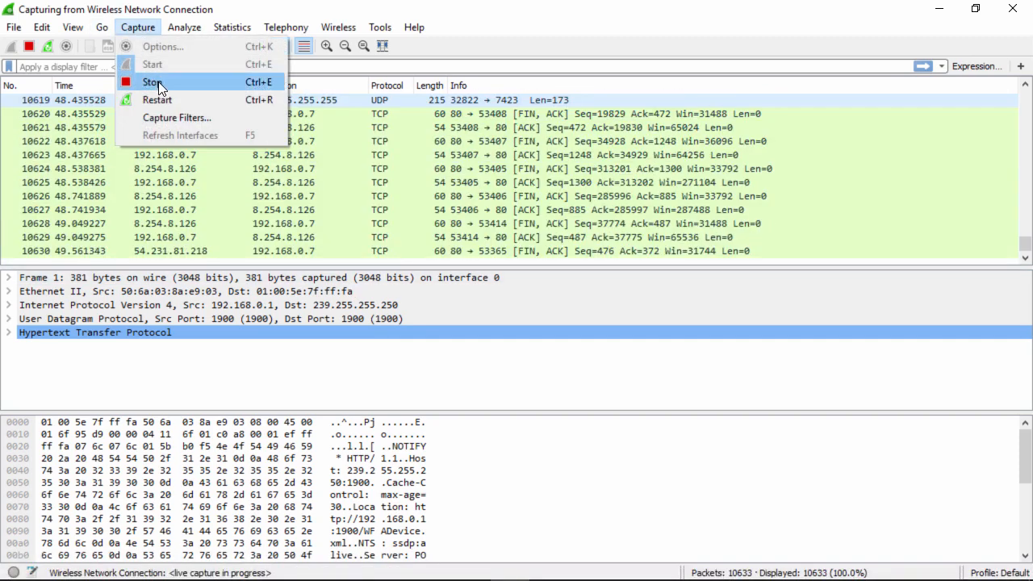
click(152, 81)
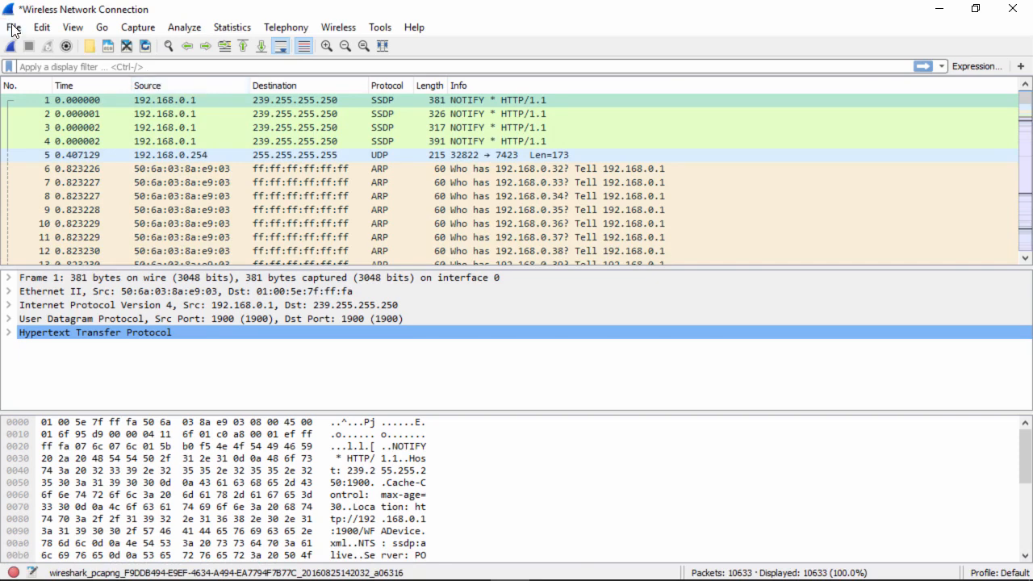
Save the captured packets as 'Web-Site traffic' in the Udemy folder.
click(13, 25)
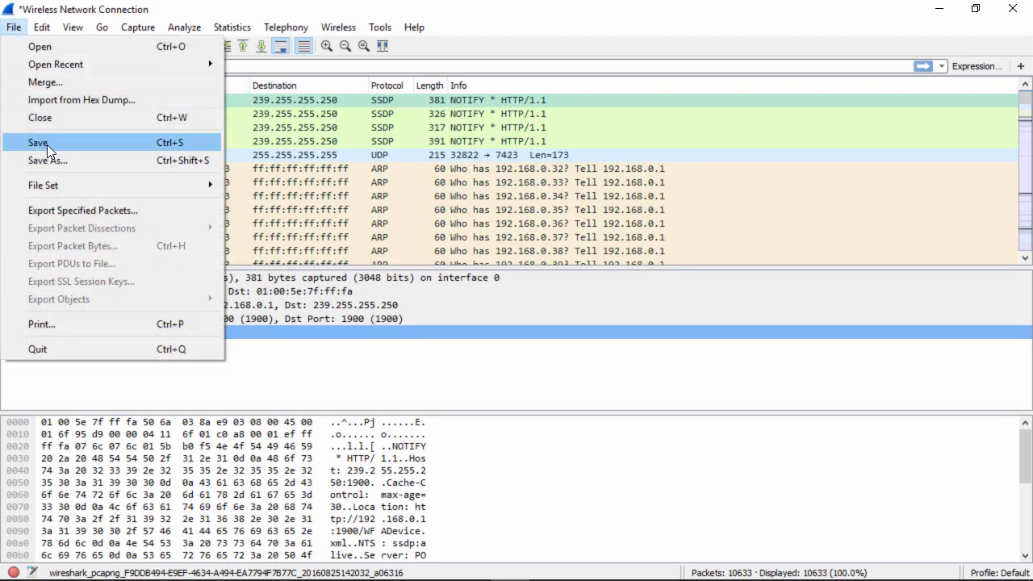
click(39, 142)
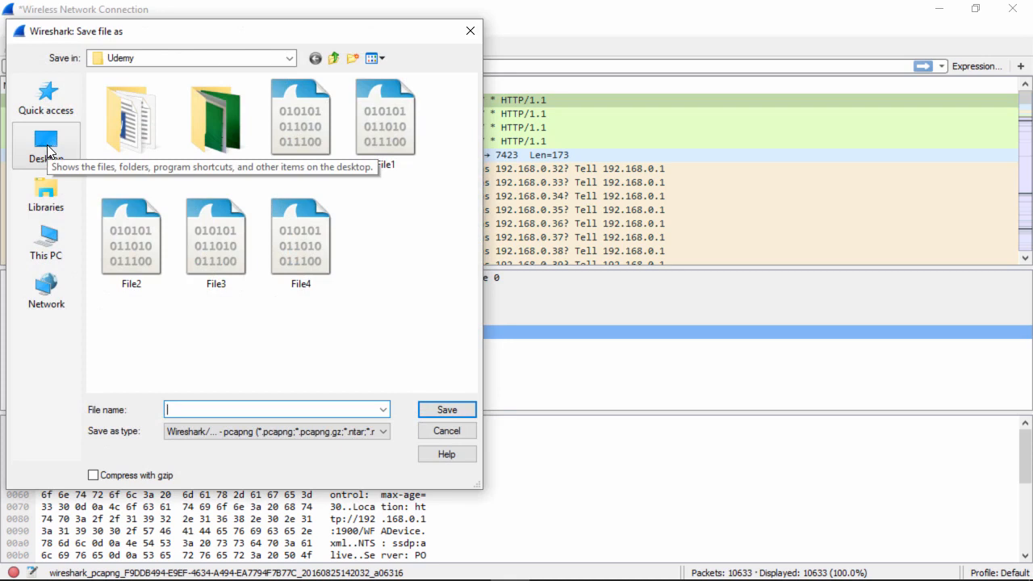
text(Web-Site traffic)
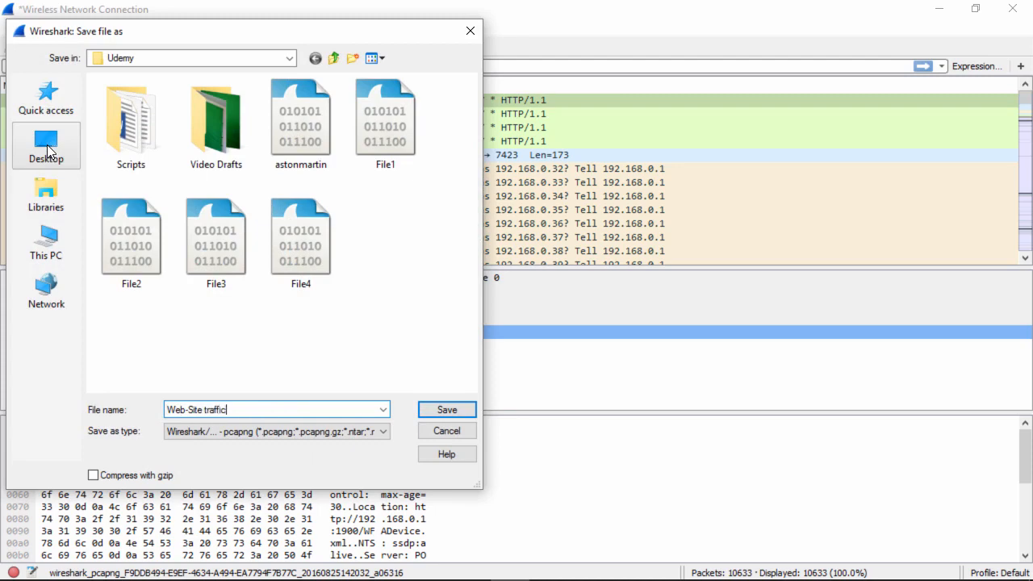
mouse_move(444, 394)
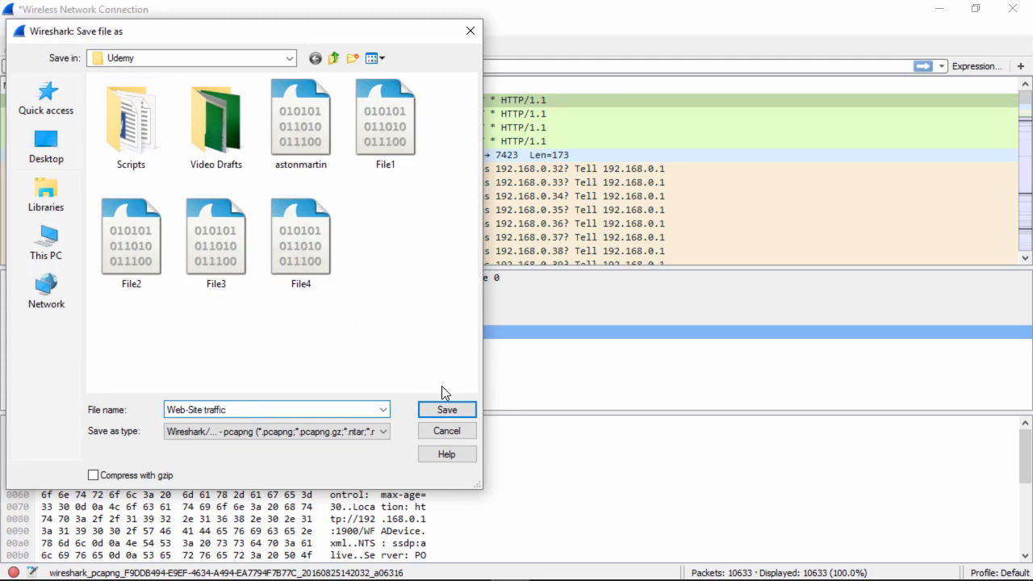
click(445, 410)
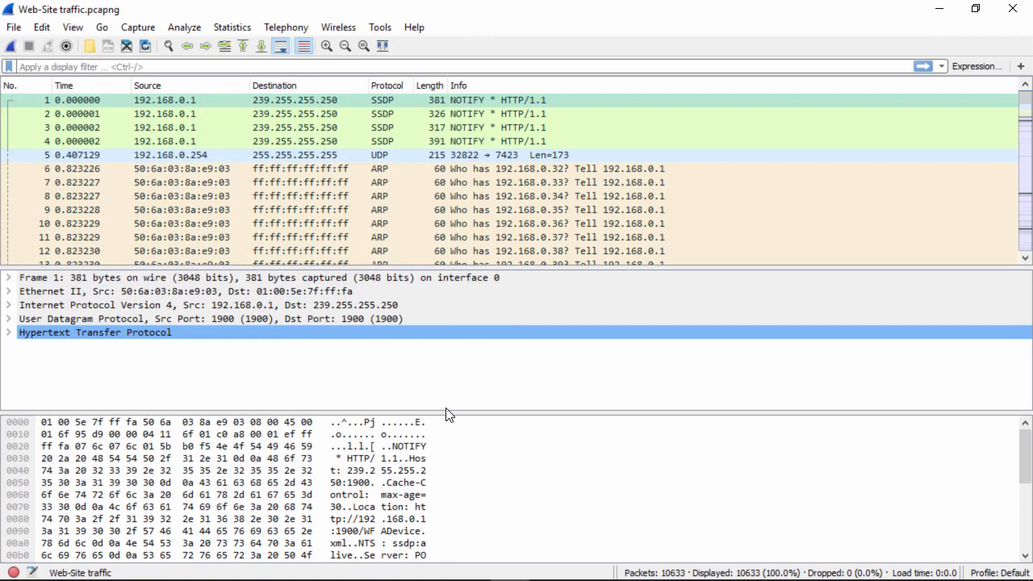
mouse_move(448, 413)
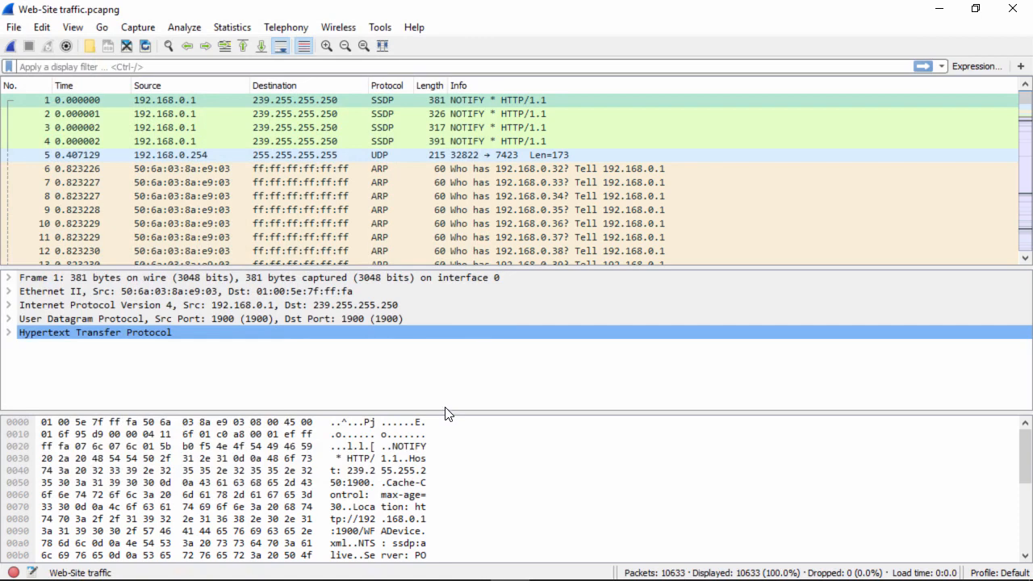
mouse_move(13, 26)
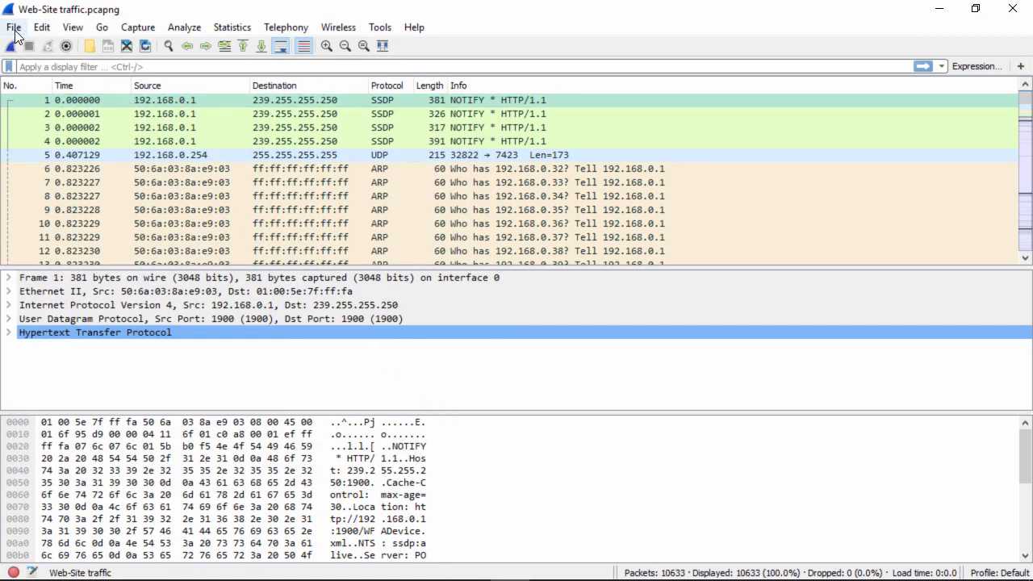
click(13, 26)
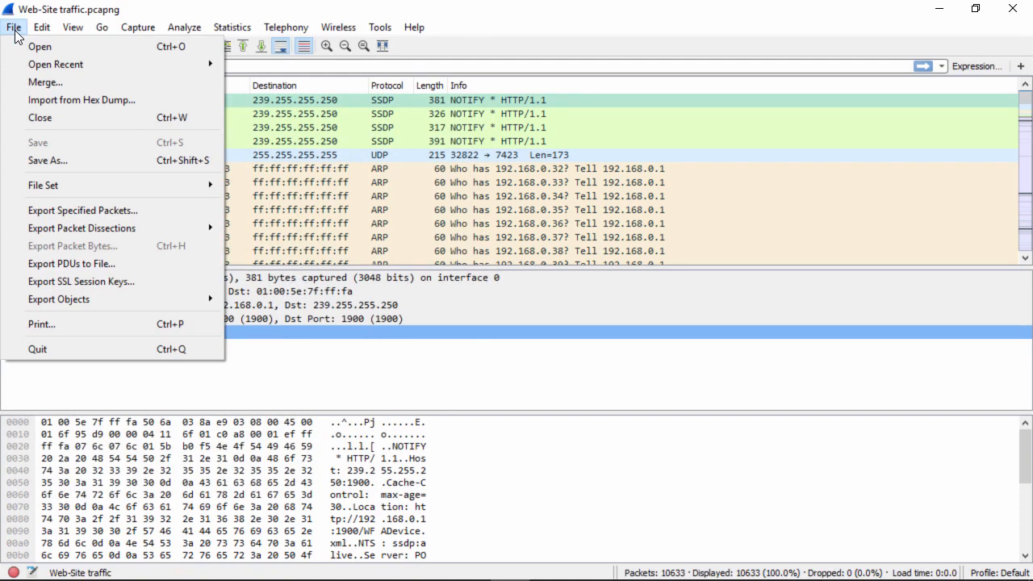
mouse_move(45, 80)
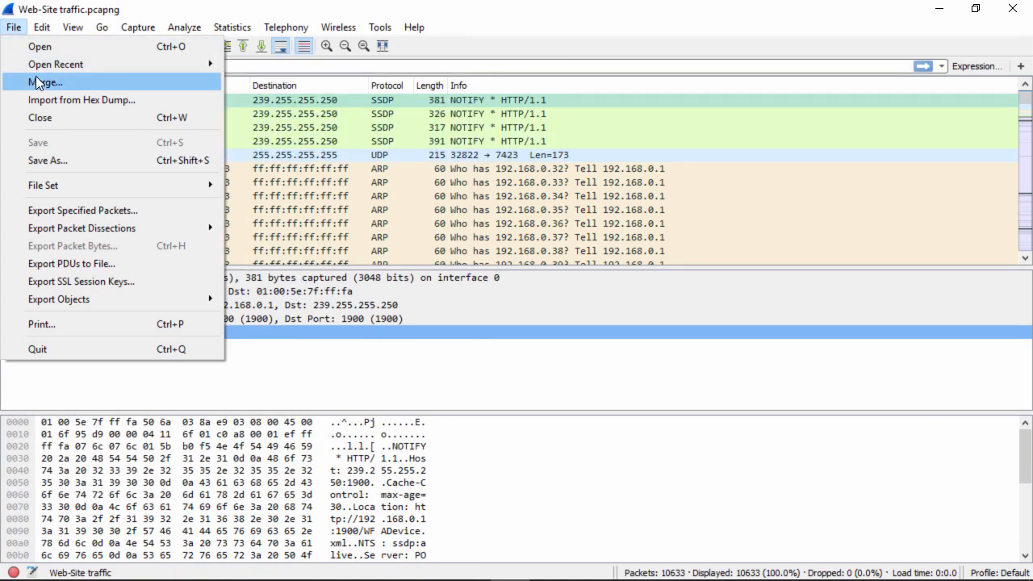
click(46, 80)
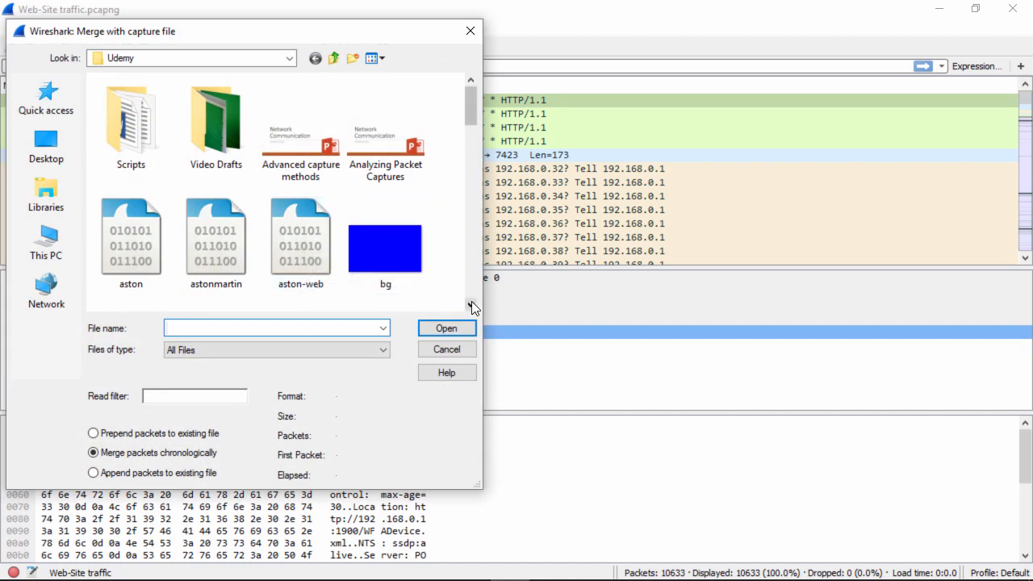
scroll(down, 3)
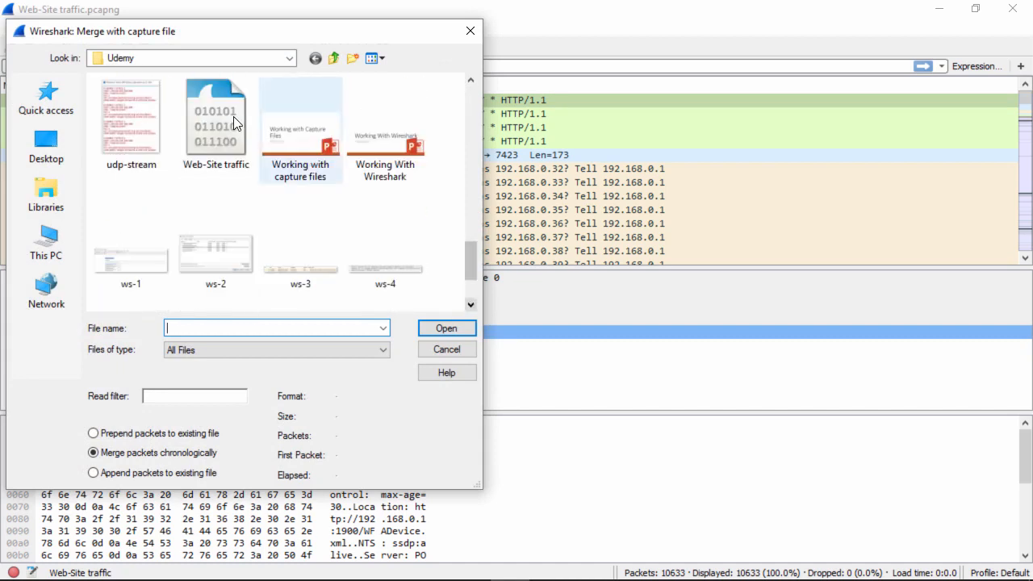
click(216, 122)
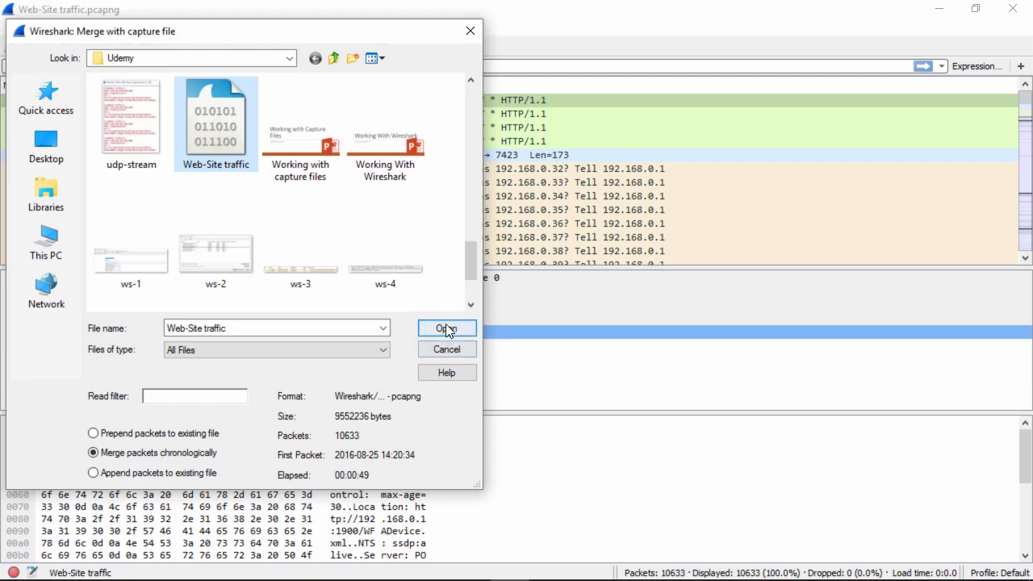
click(445, 328)
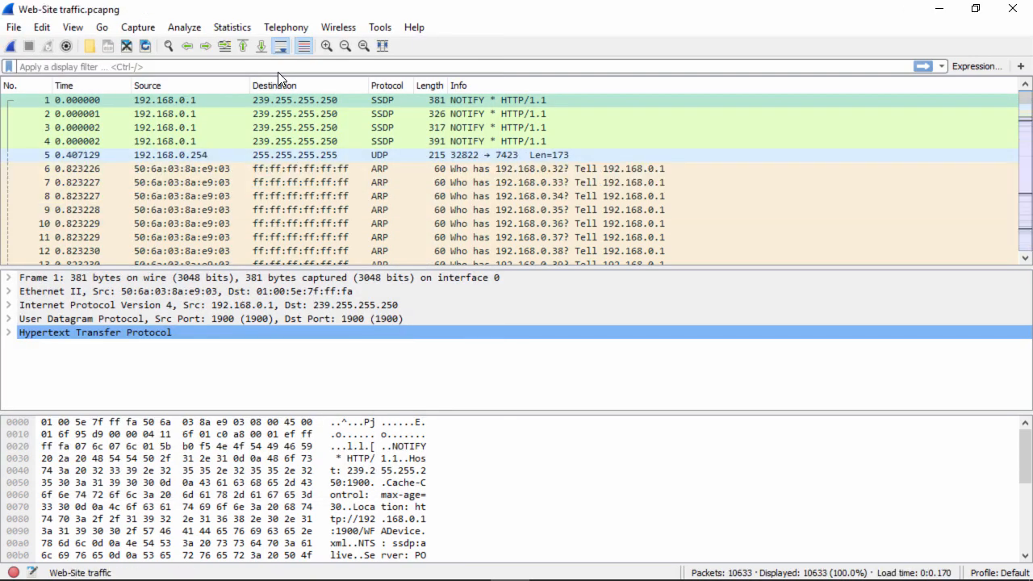
mouse_move(111, 142)
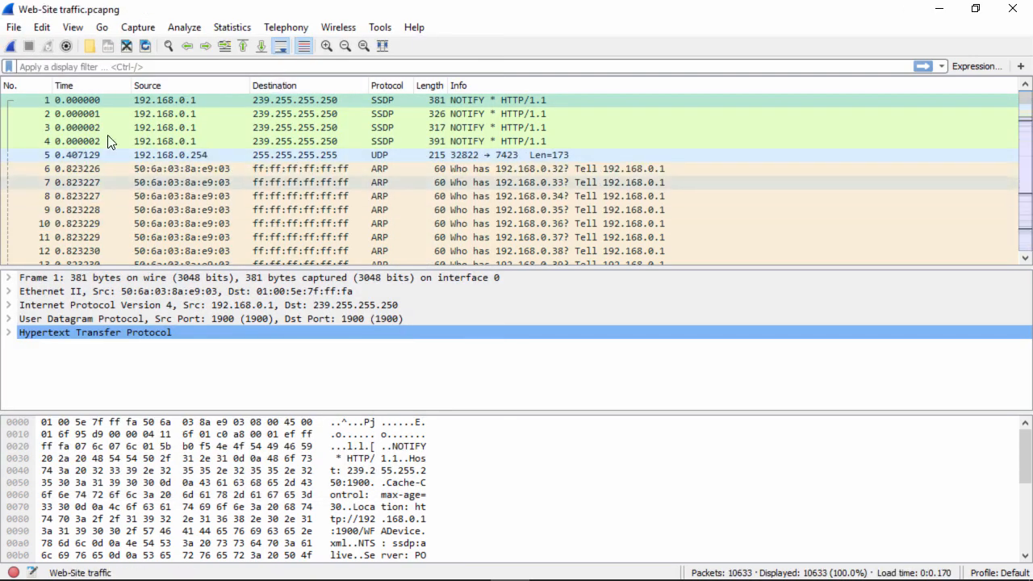
Merge the File1 capture into Web-Site traffic, giving one 18,857-packet capture.
click(13, 26)
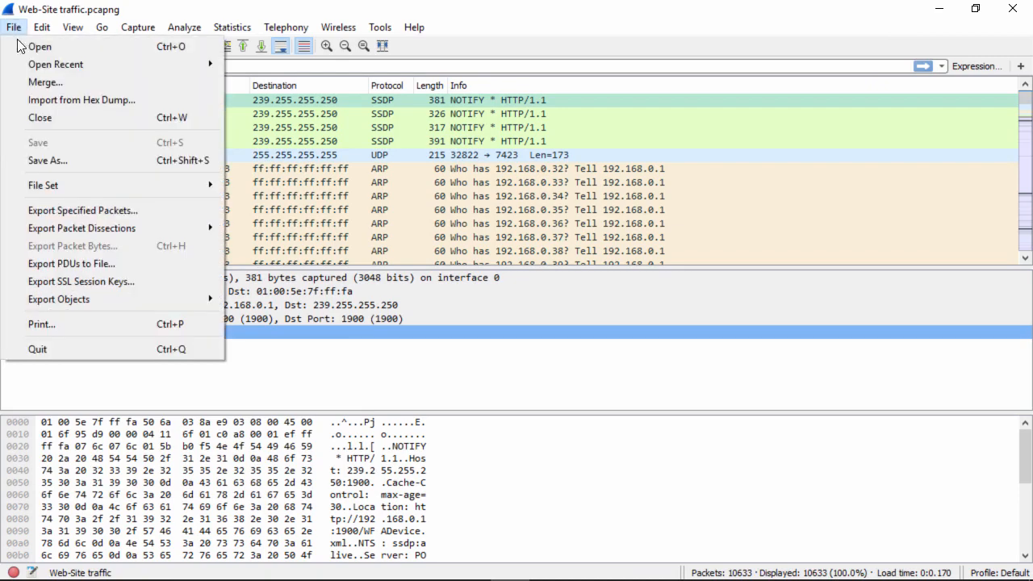
click(46, 80)
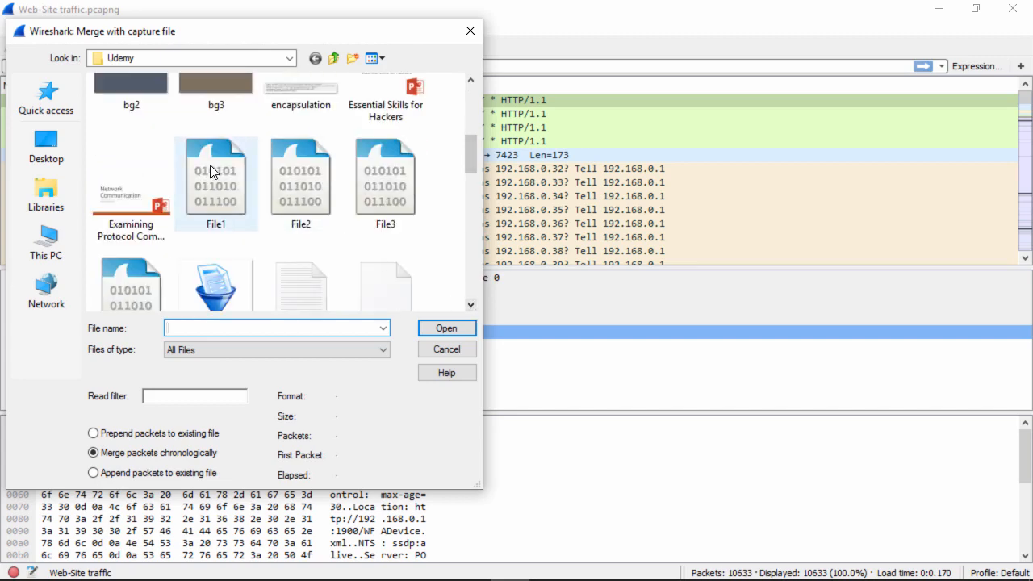
click(217, 177)
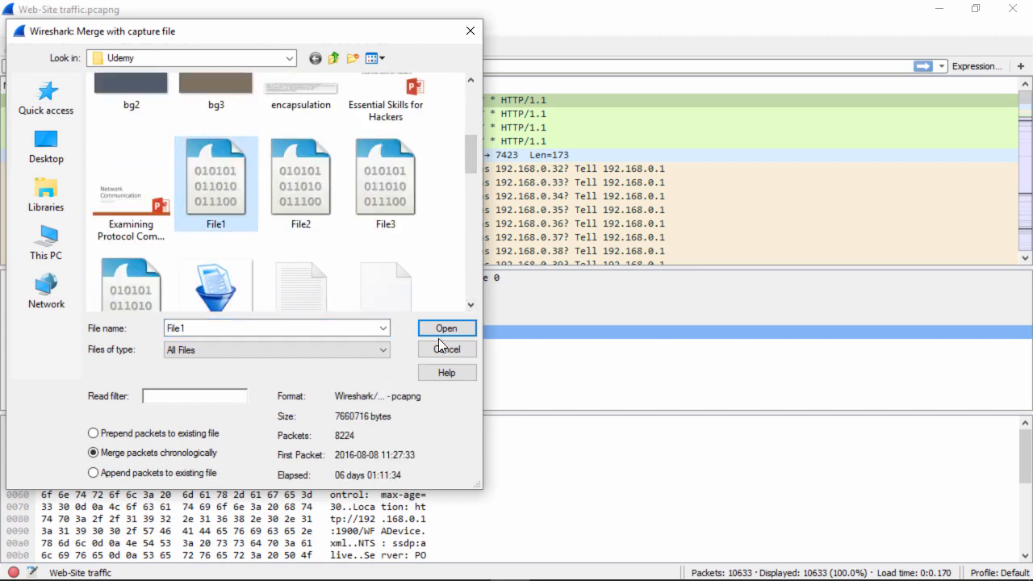
click(446, 327)
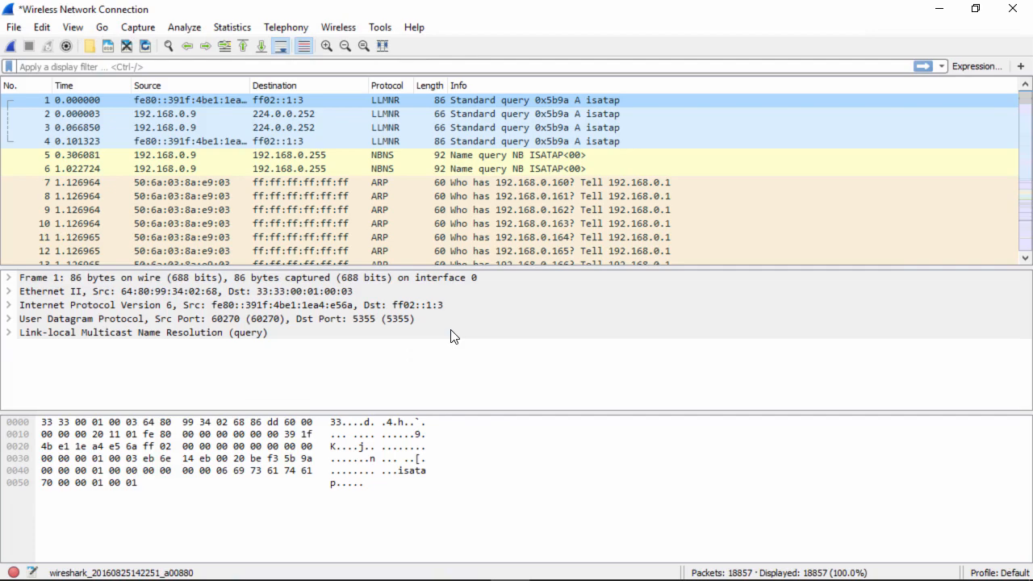
mouse_move(1026, 100)
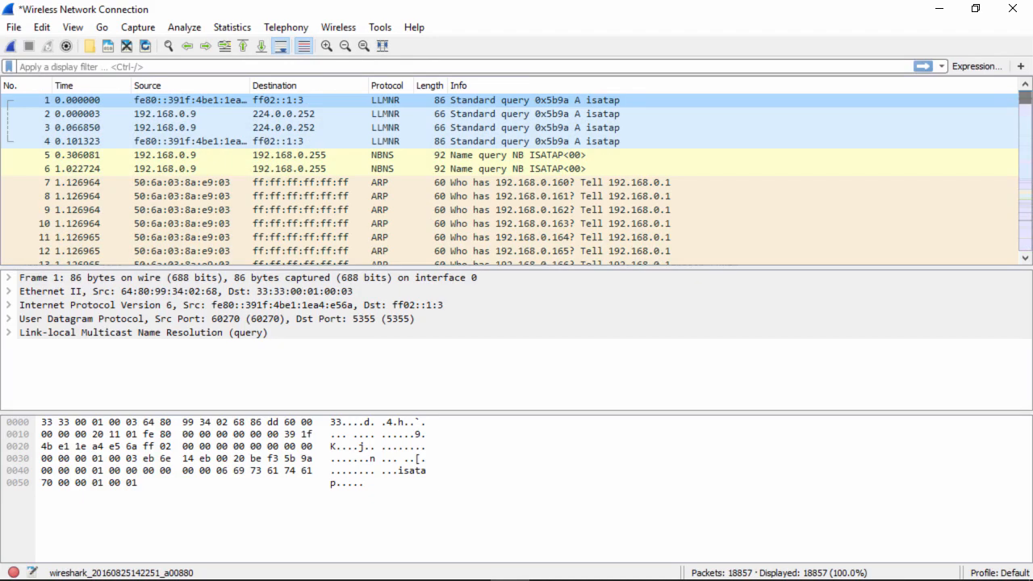
mouse_move(769, 107)
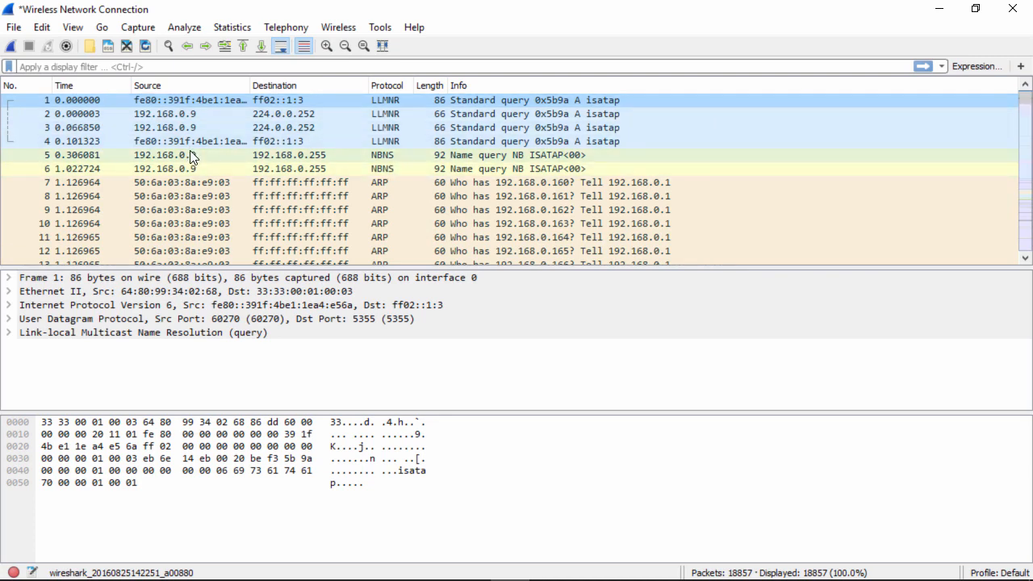
Save the merged capture on the Desktop as file1andweb-sites.pcapng.
click(13, 26)
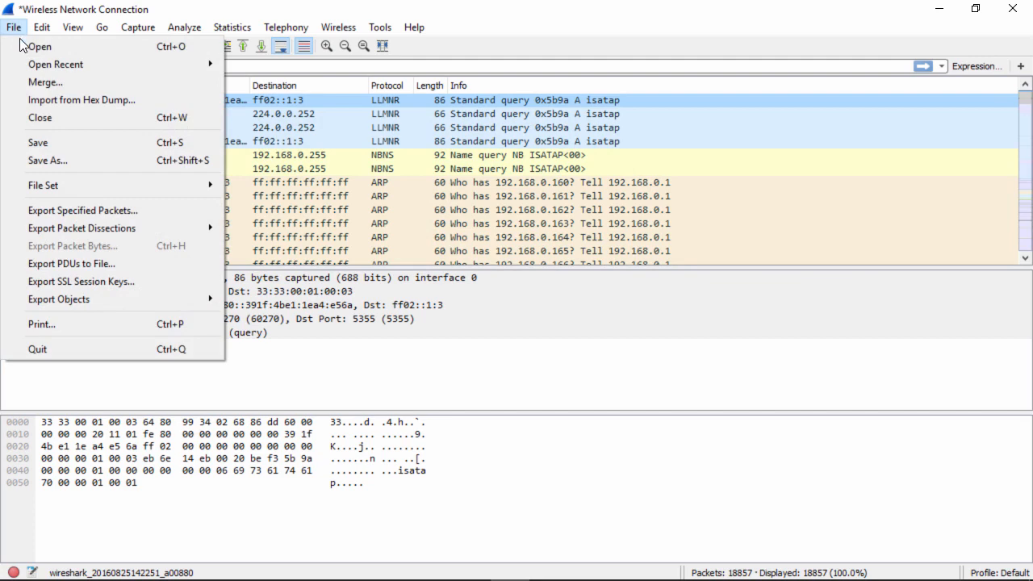
click(49, 162)
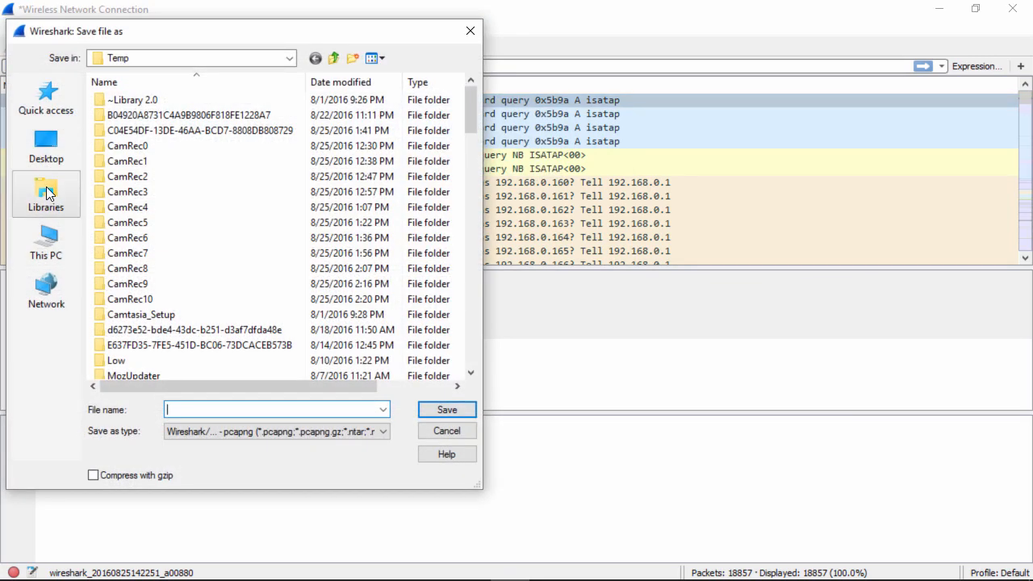
click(45, 194)
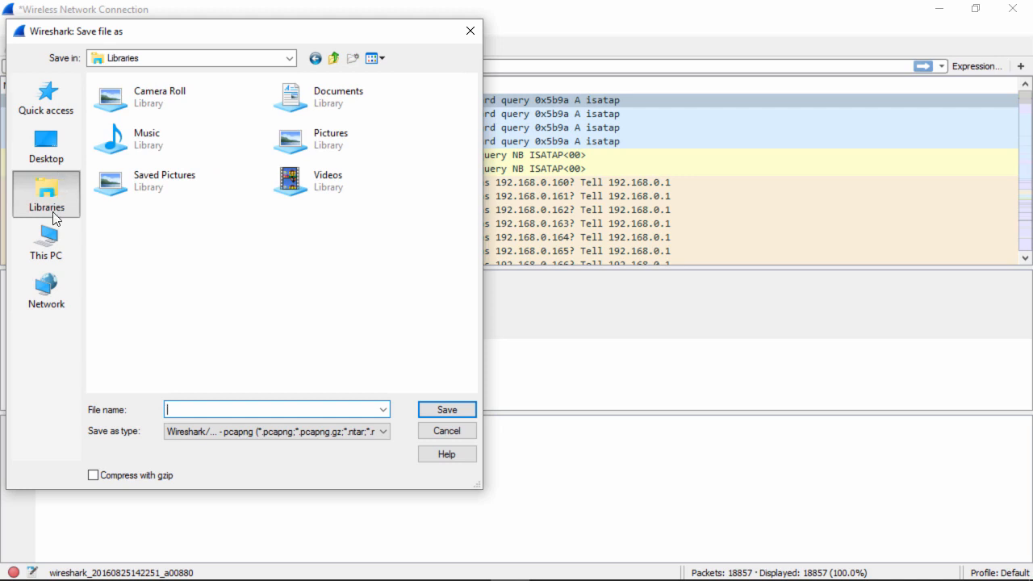
click(45, 145)
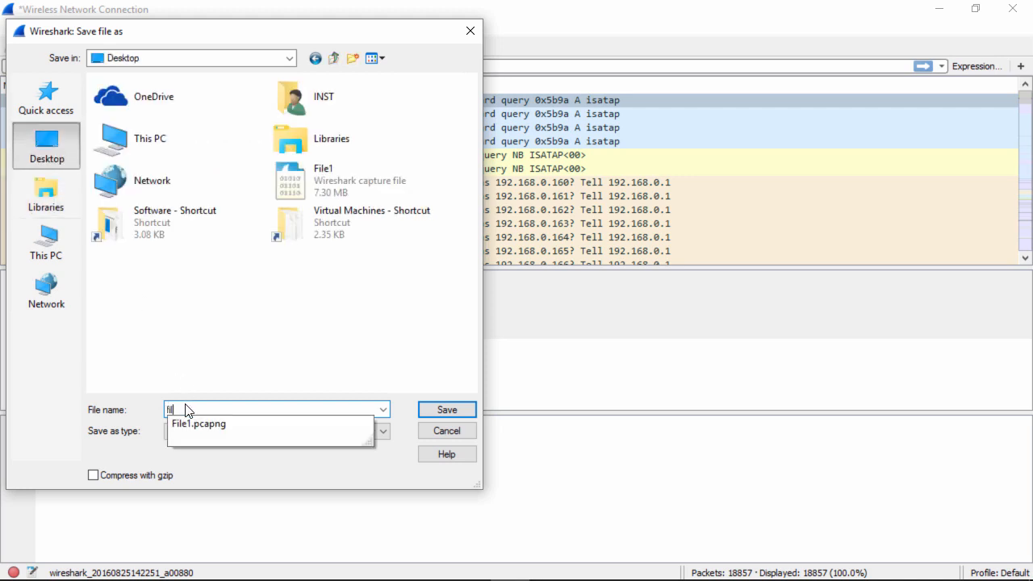
text(file1.dwl)
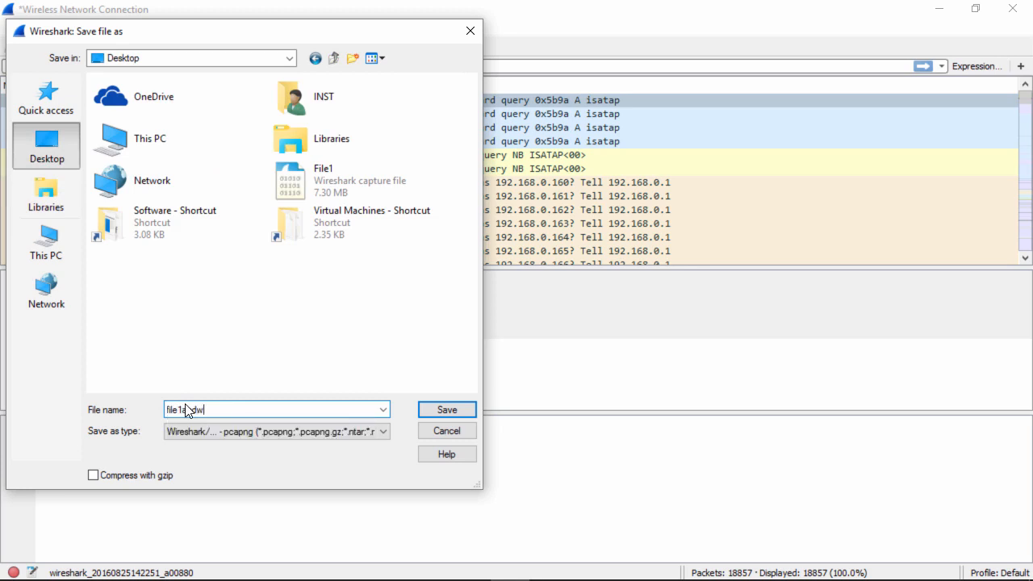
text(web-sites)
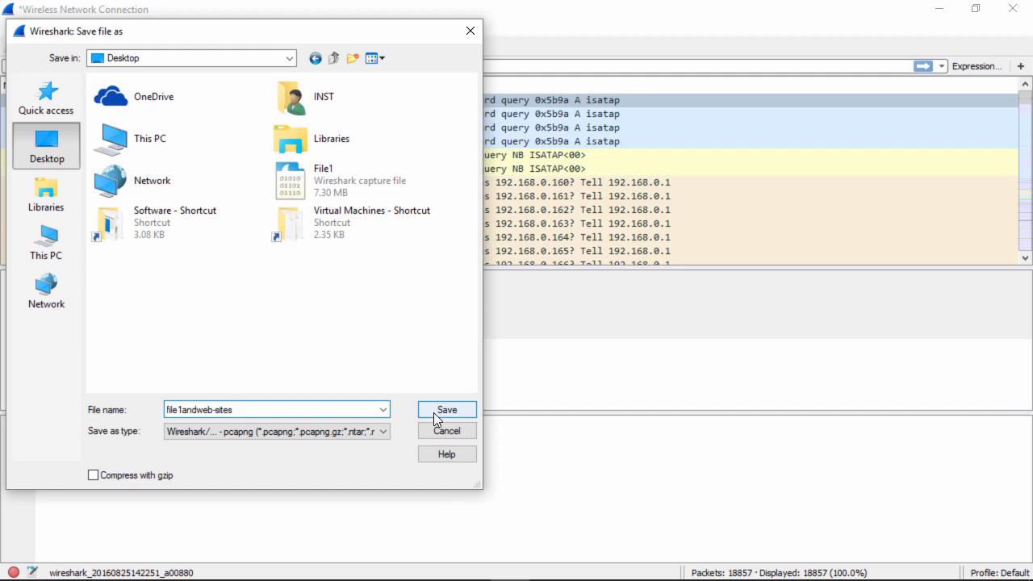
click(446, 410)
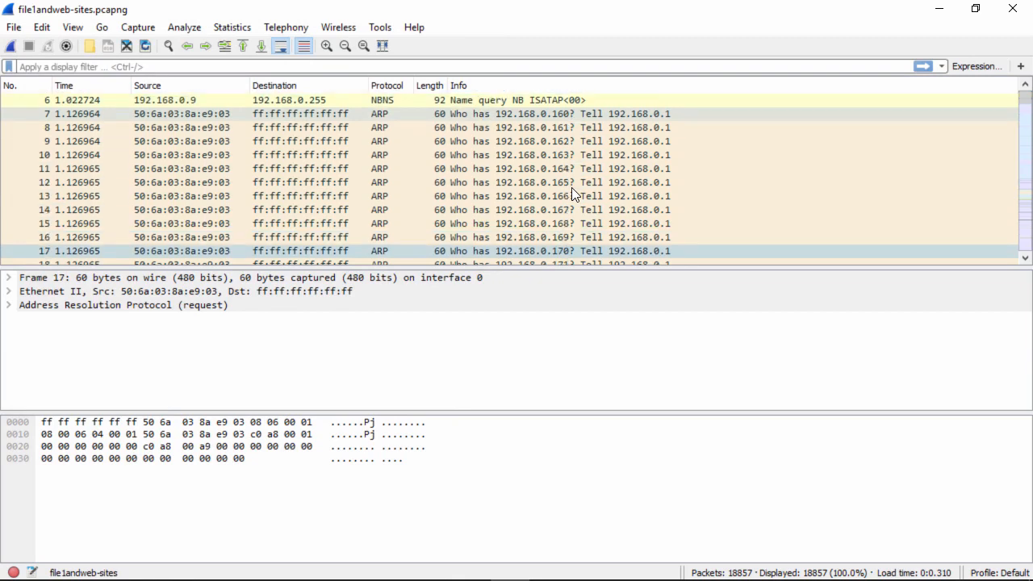
scroll(down, 3)
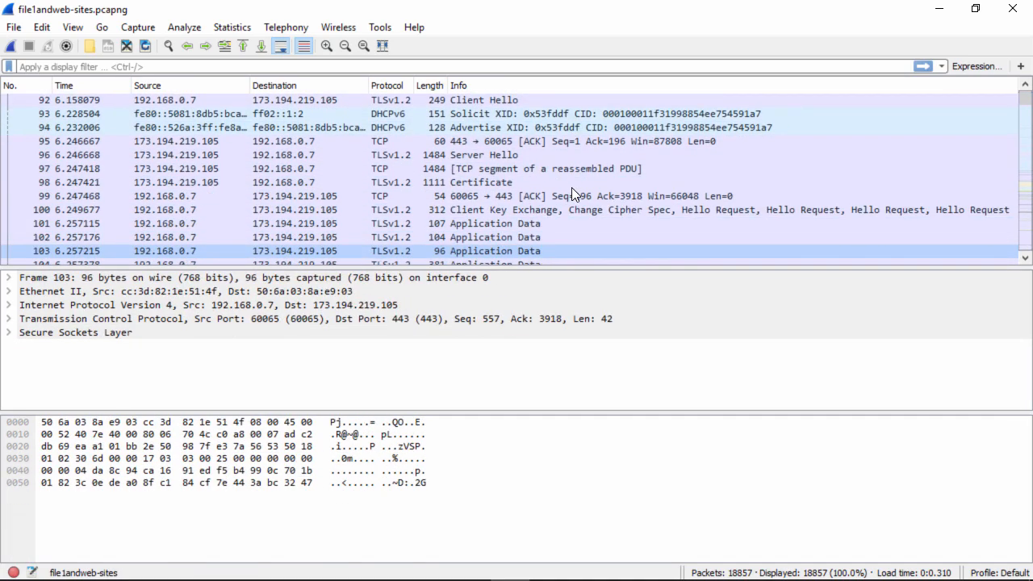
scroll(down, 3)
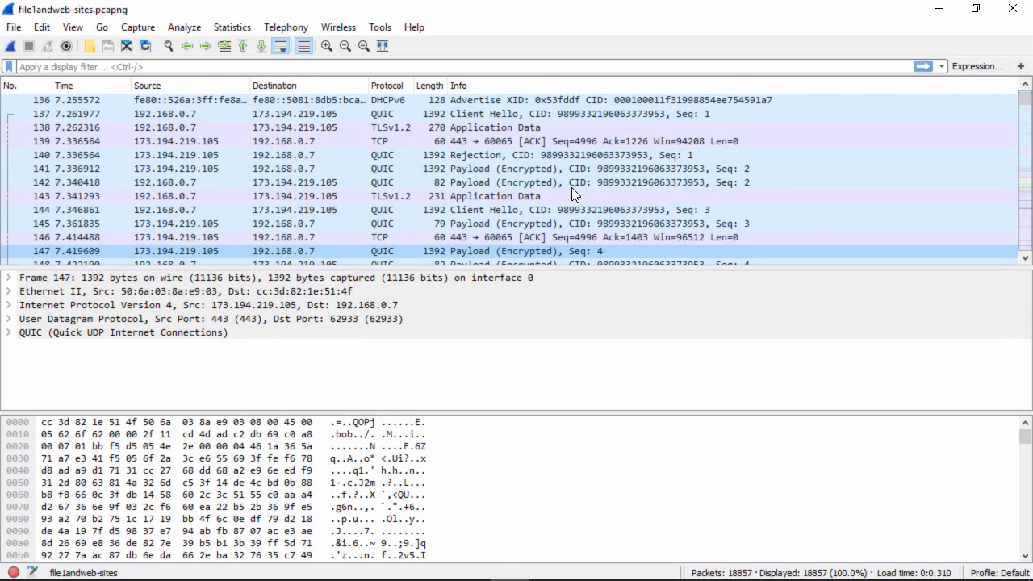
scroll(down, 3)
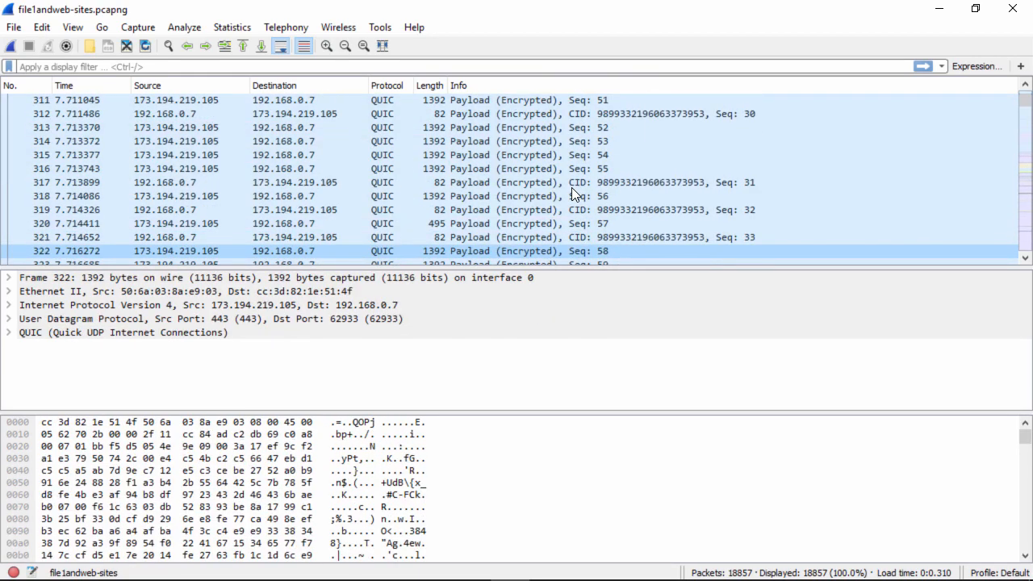
scroll(down, 3)
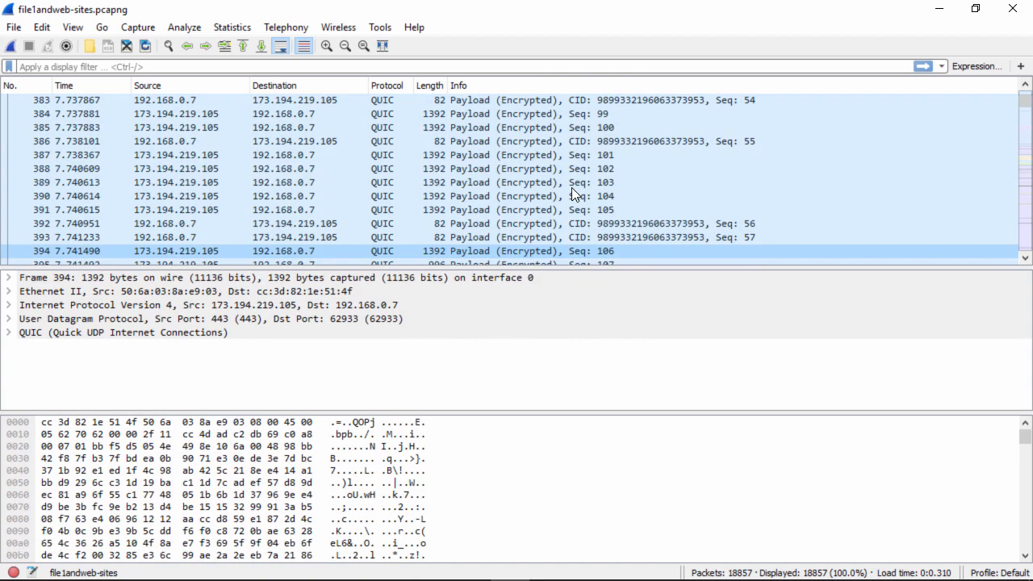
scroll(down, 3)
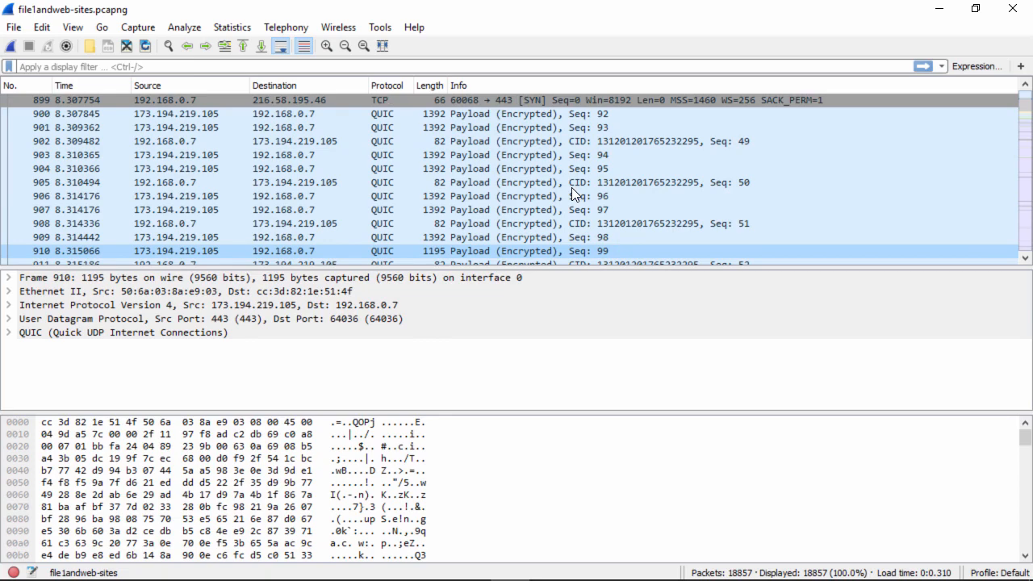
scroll(down, 3)
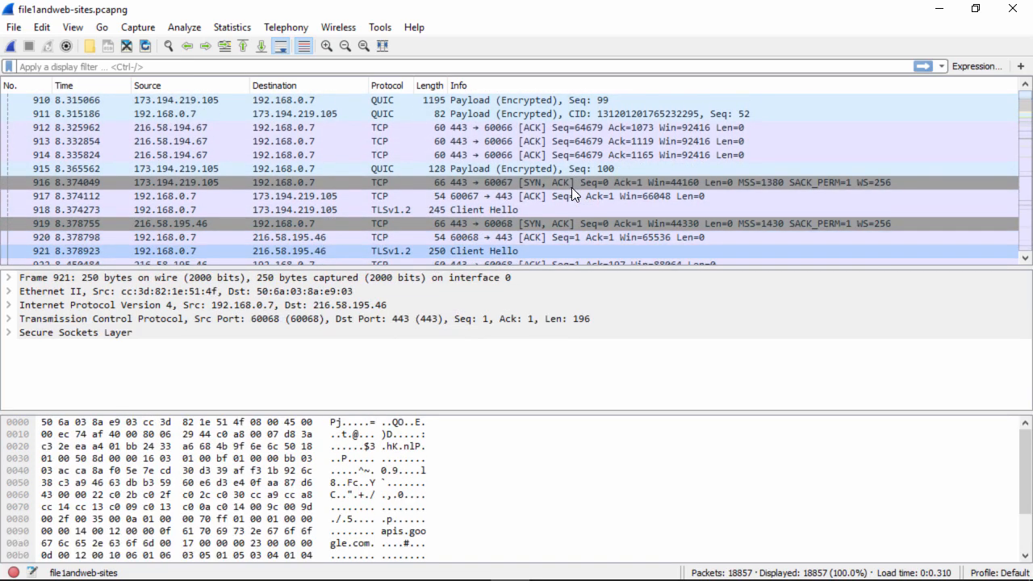
scroll(down, 3)
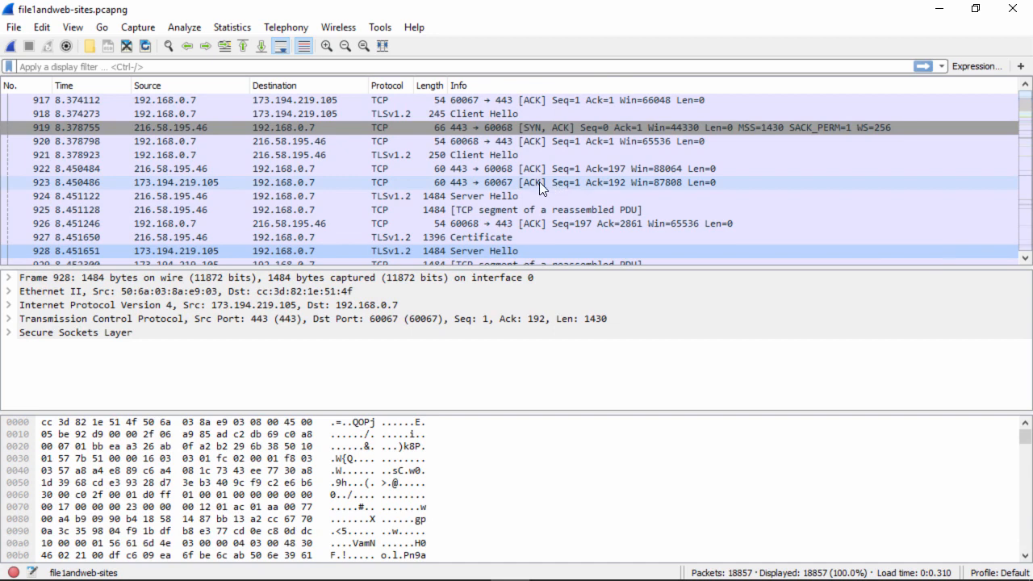
scroll(down, 3)
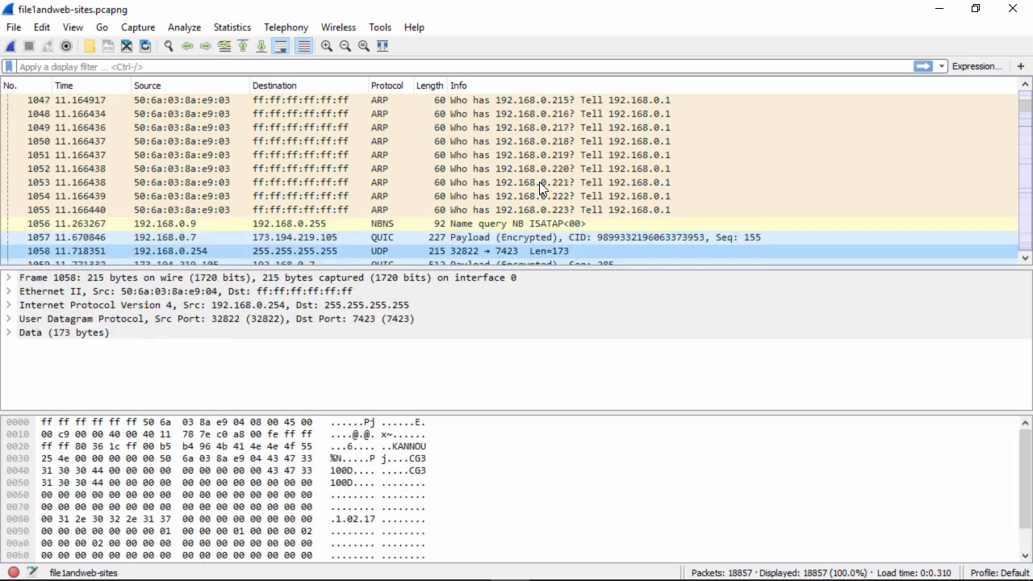
scroll(down, 3)
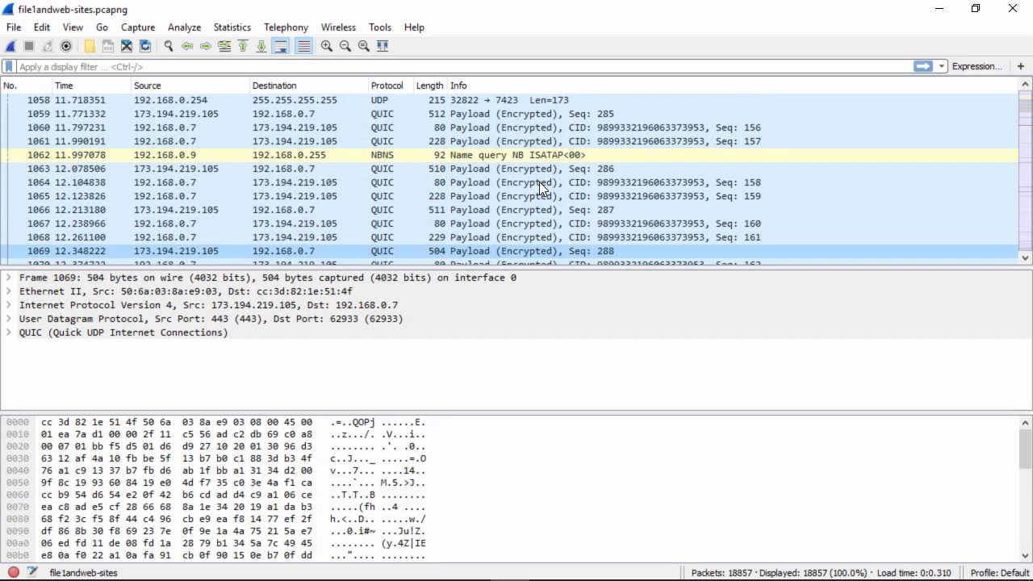
scroll(down, 3)
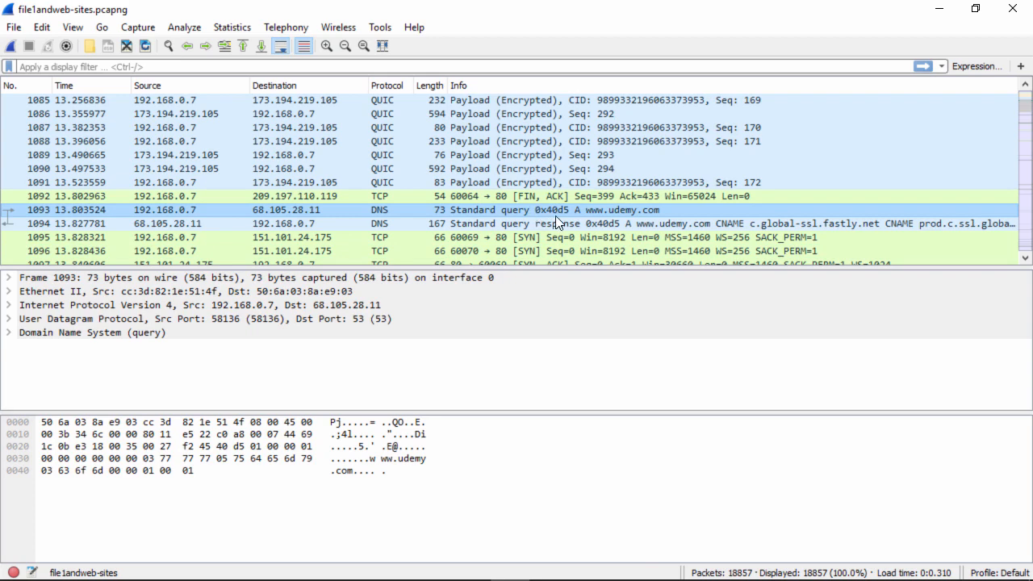
mouse_move(519, 239)
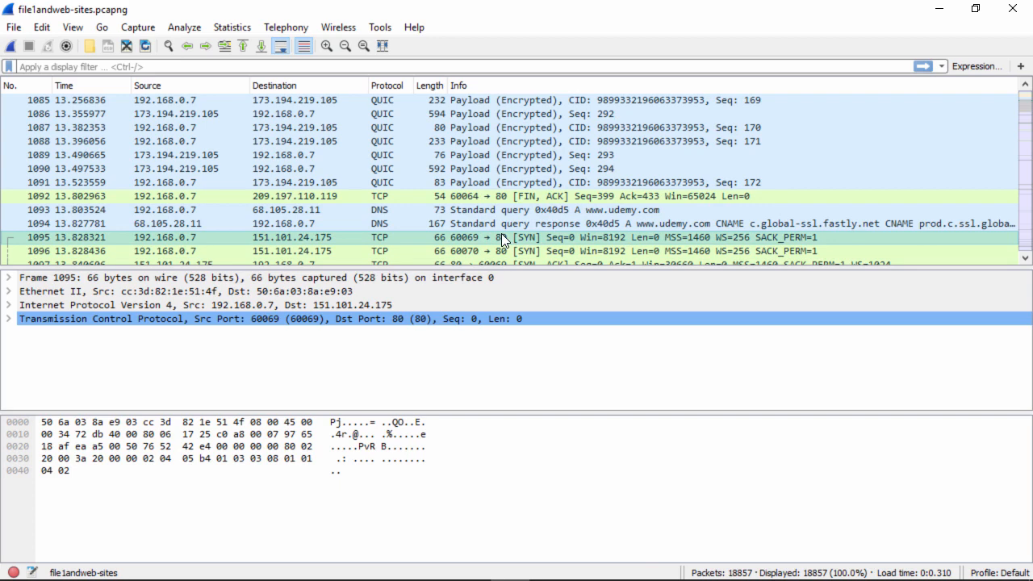
Follow the TCP stream of udemy SYN packet 1095, keeping filter tcp.stream eq 14 with 10 packets.
right_click(502, 237)
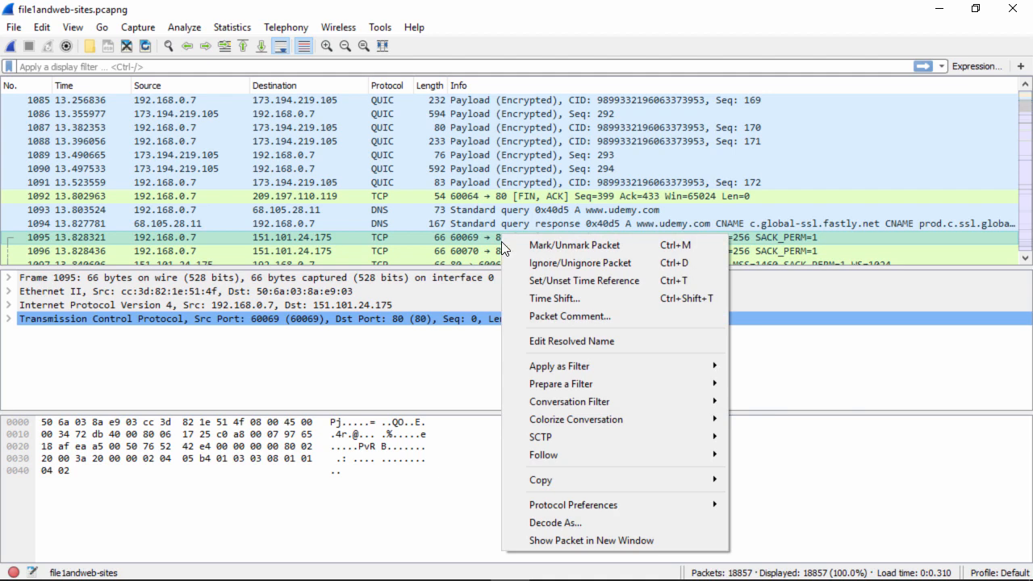
mouse_move(542, 456)
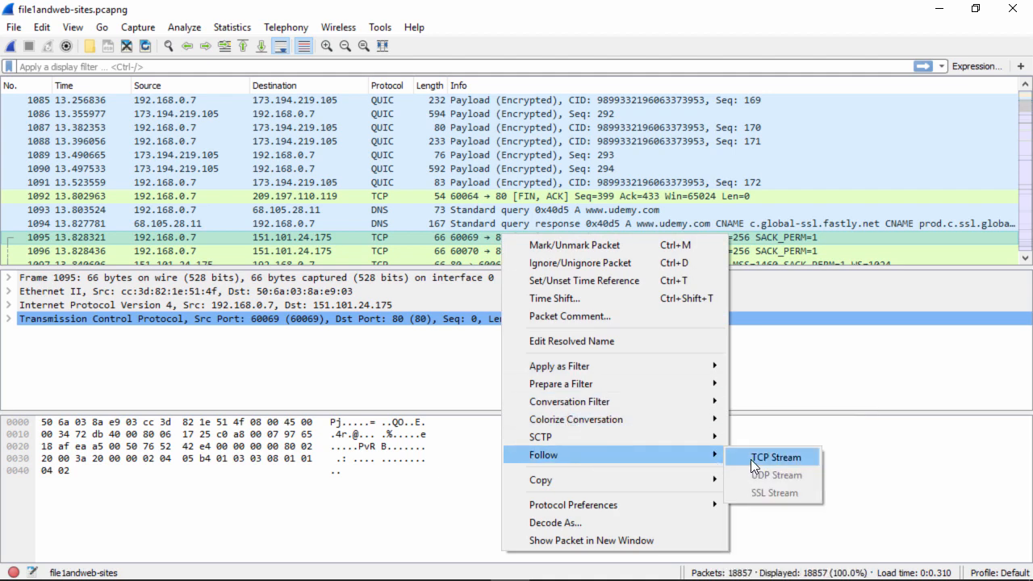
click(774, 457)
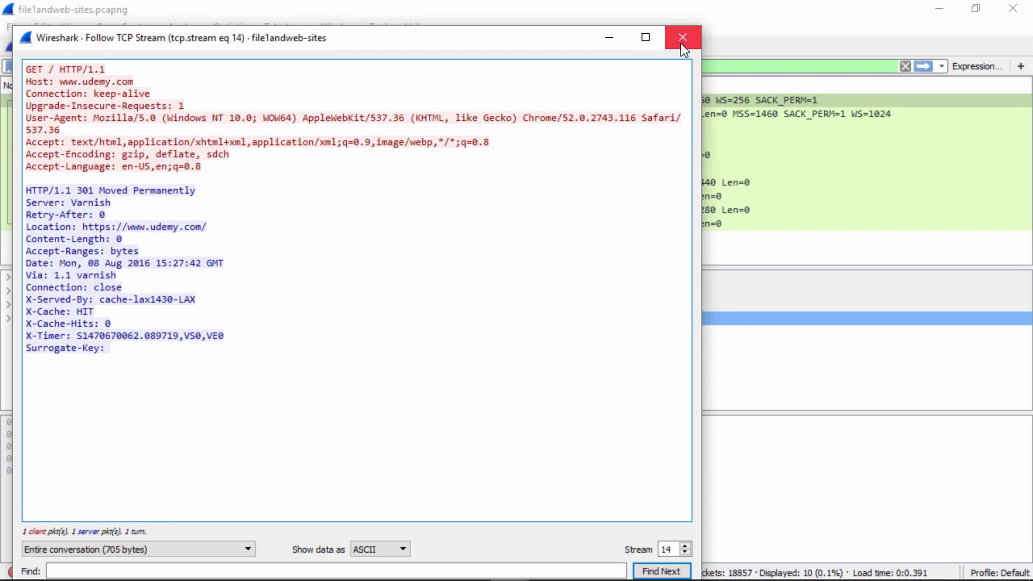
click(682, 38)
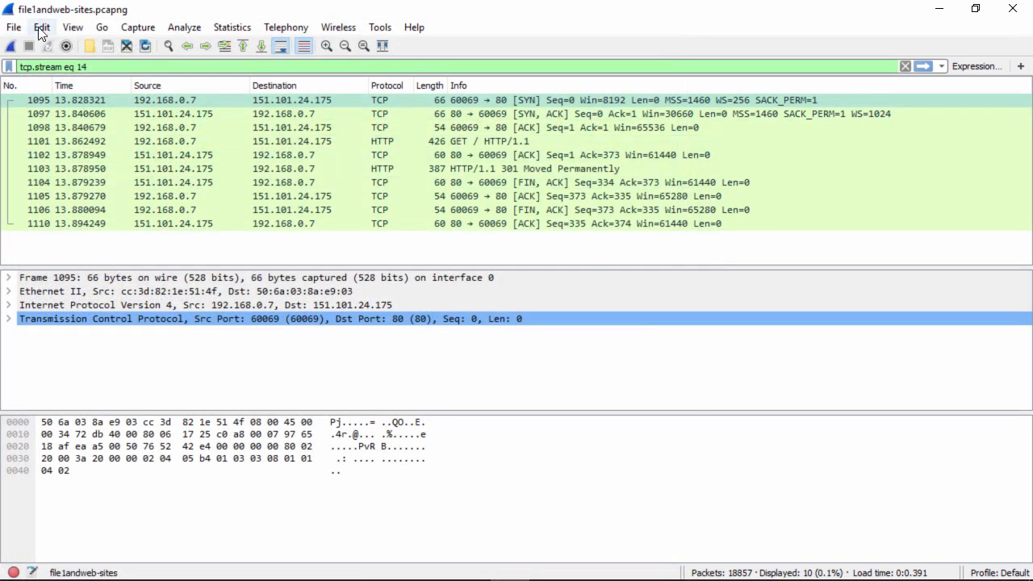
Save the filtered udemy stream on the Desktop as udemy-https.pcapng.
click(12, 26)
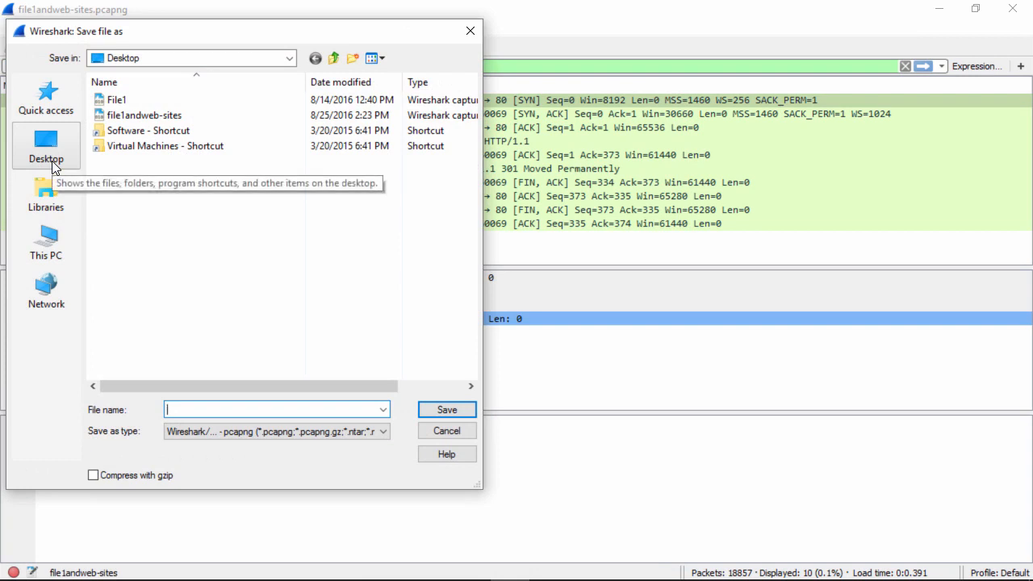
text(udem)
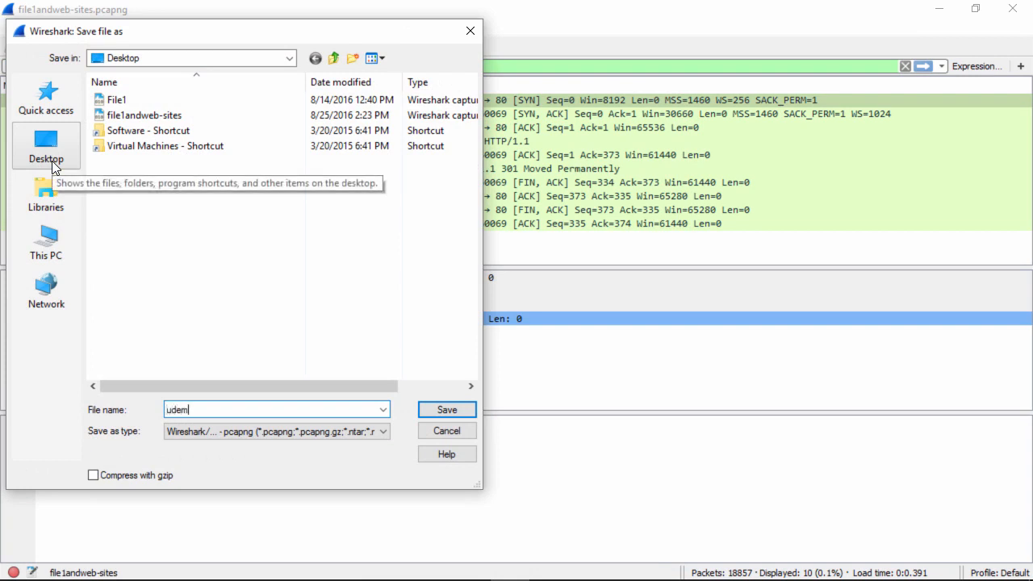
text(y-)
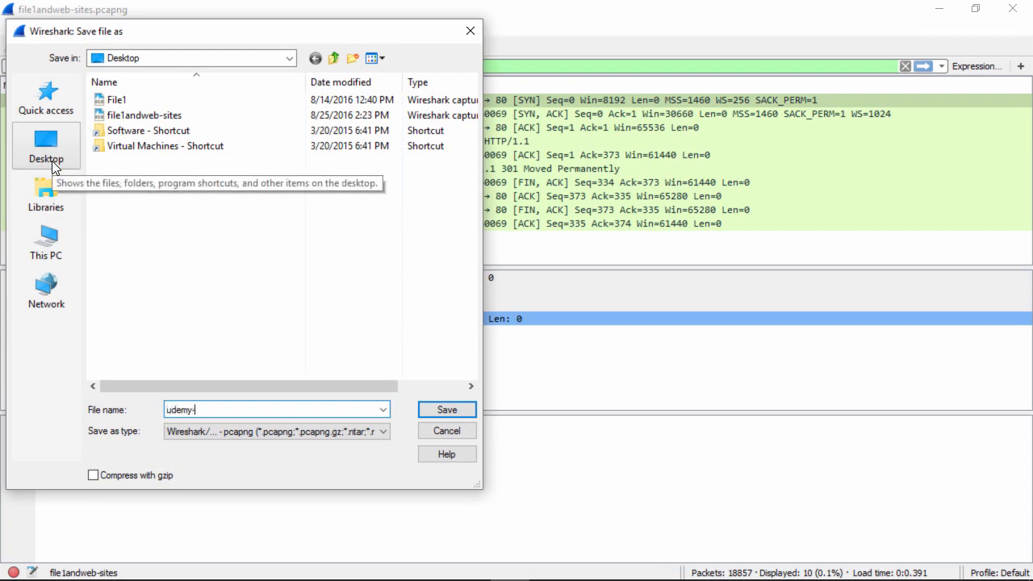
text(https)
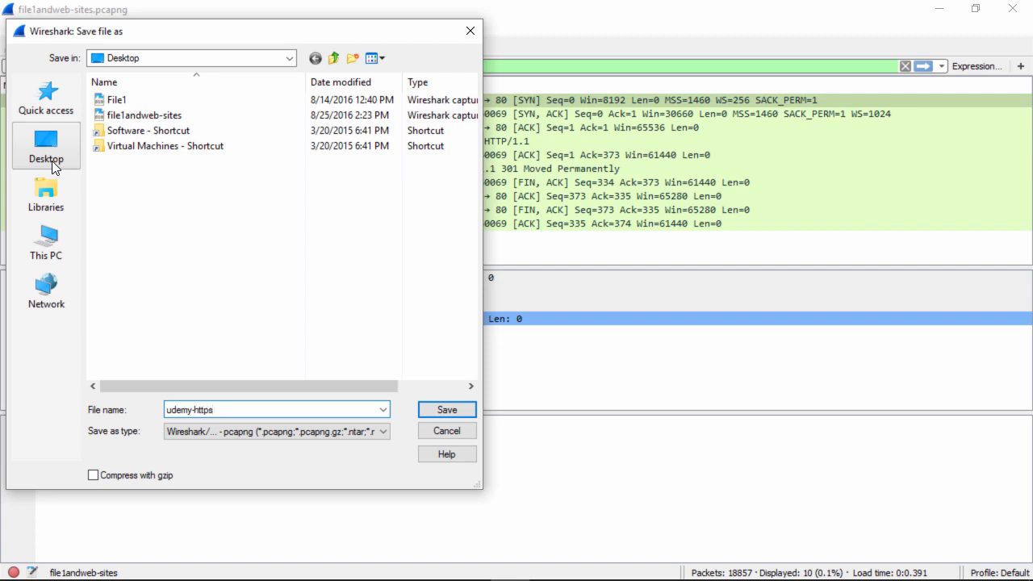
click(445, 410)
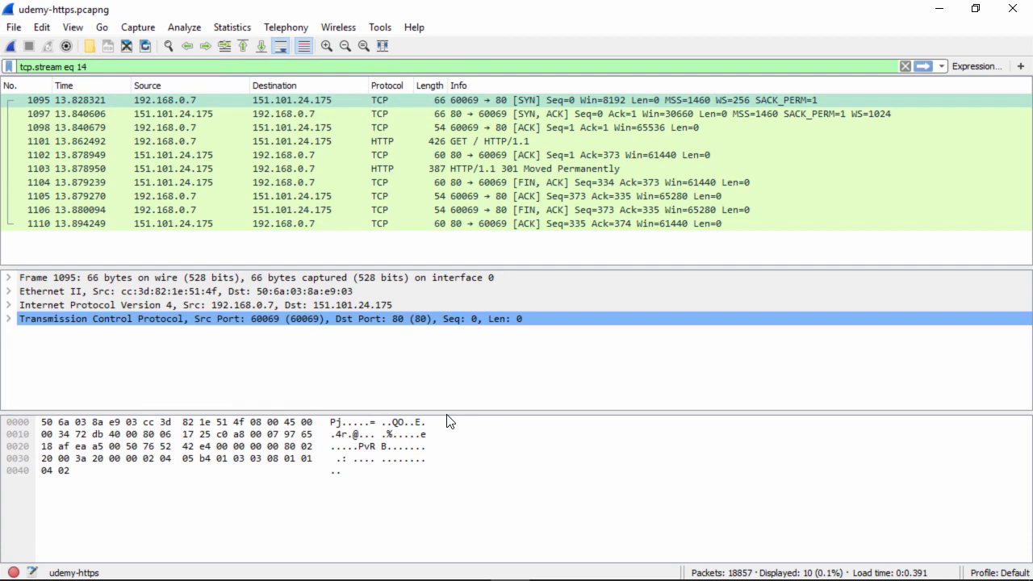
mouse_move(939, 10)
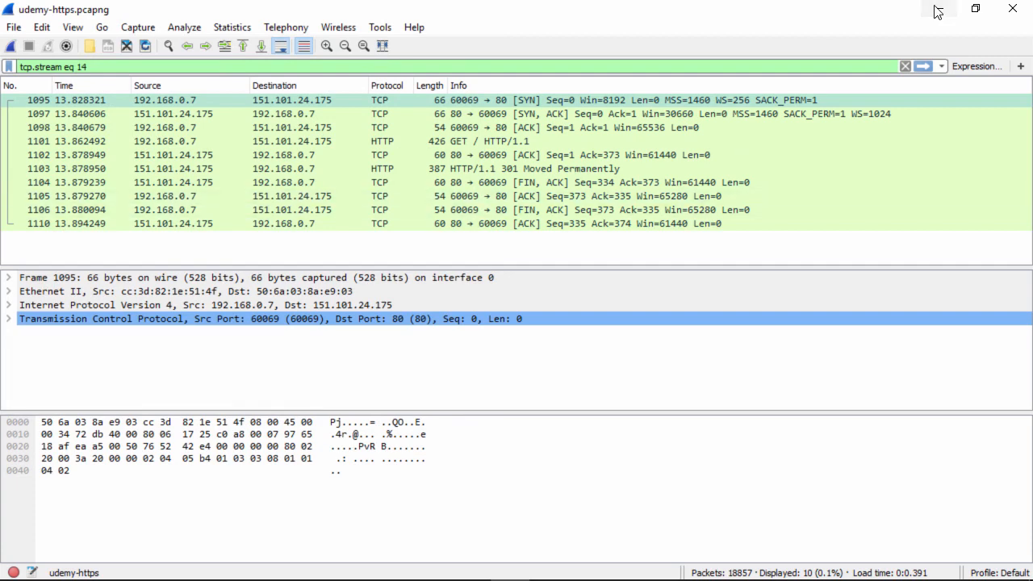
click(904, 66)
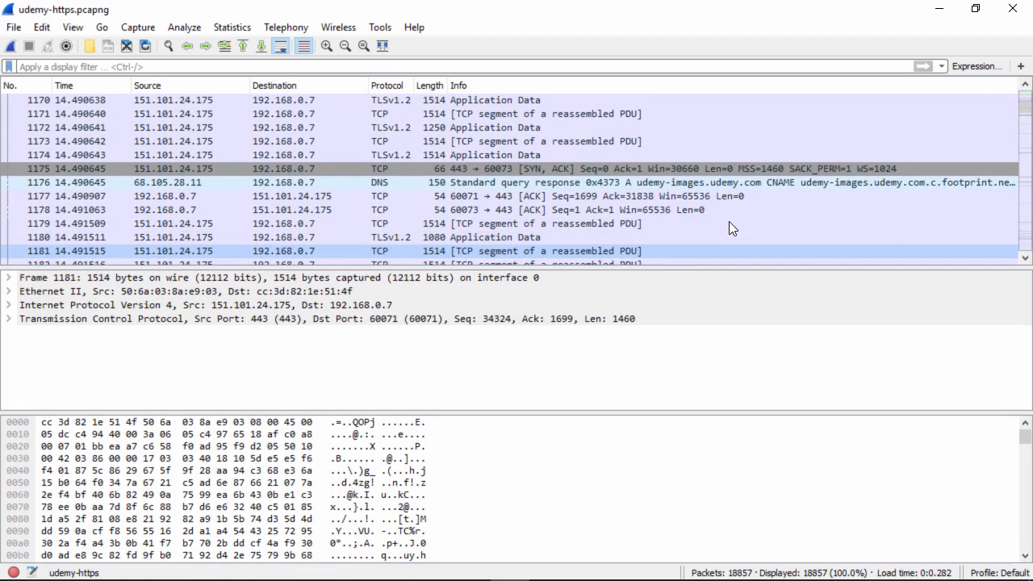
scroll(down, 3)
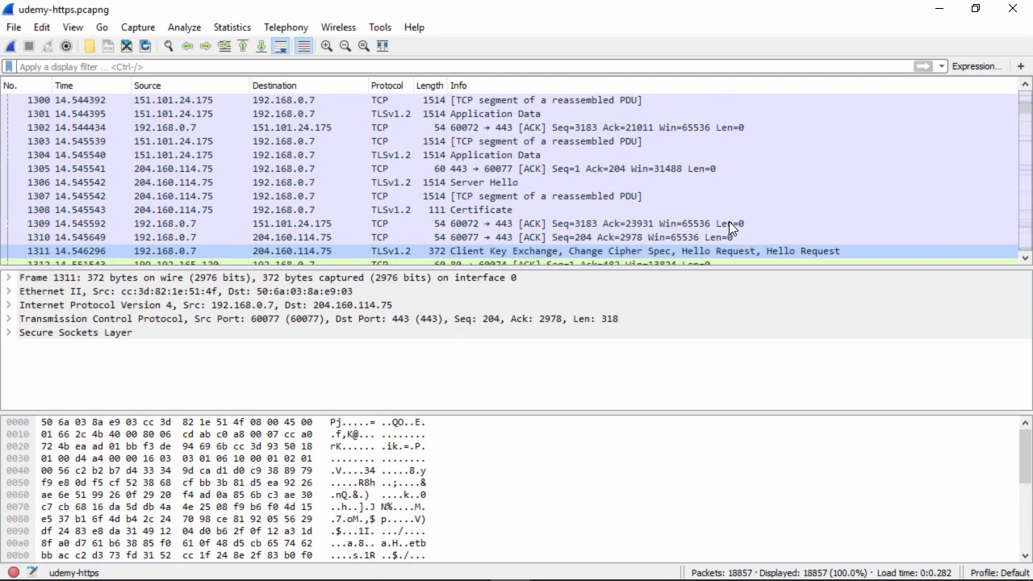
scroll(down, 3)
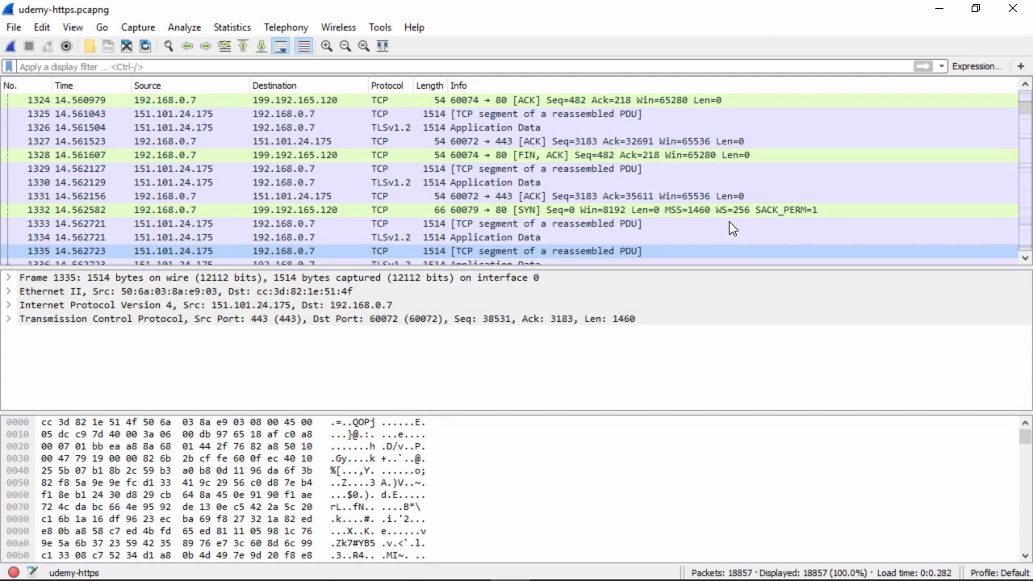
scroll(down, 3)
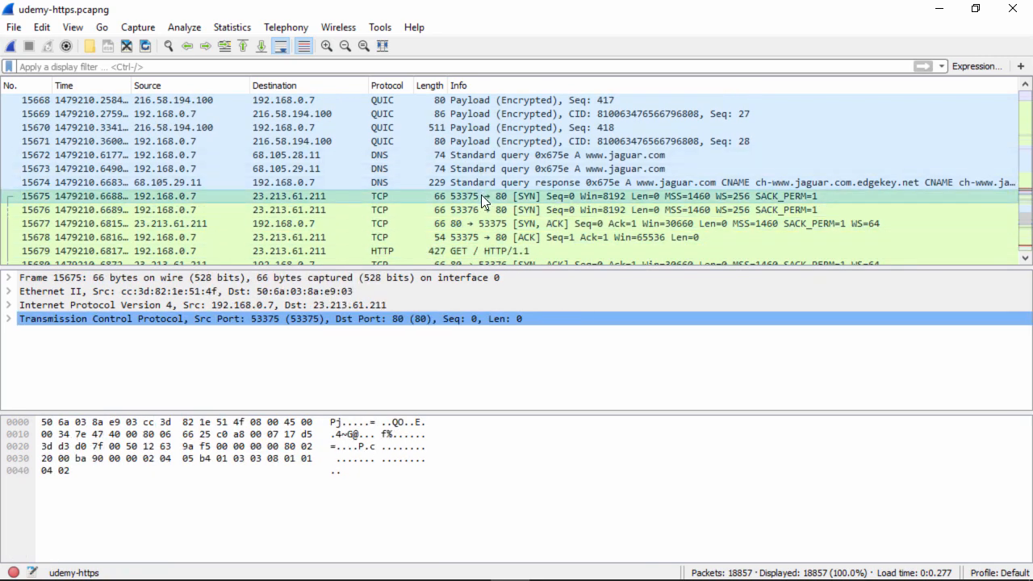
Follow the TCP stream of jaguar SYN packet 15675, keeping filter tcp.stream eq 233 with 152 packets.
right_click(484, 197)
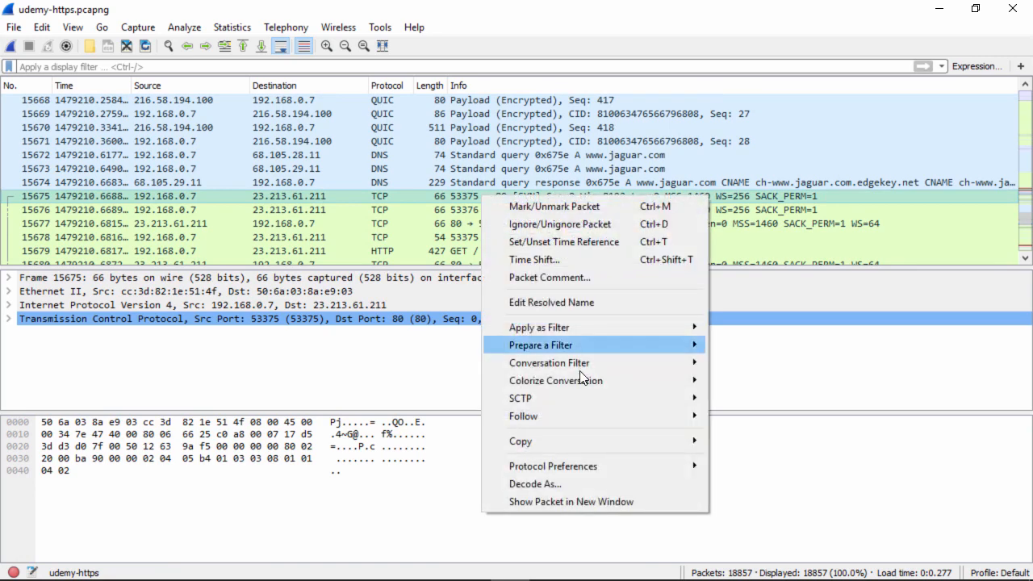
mouse_move(523, 417)
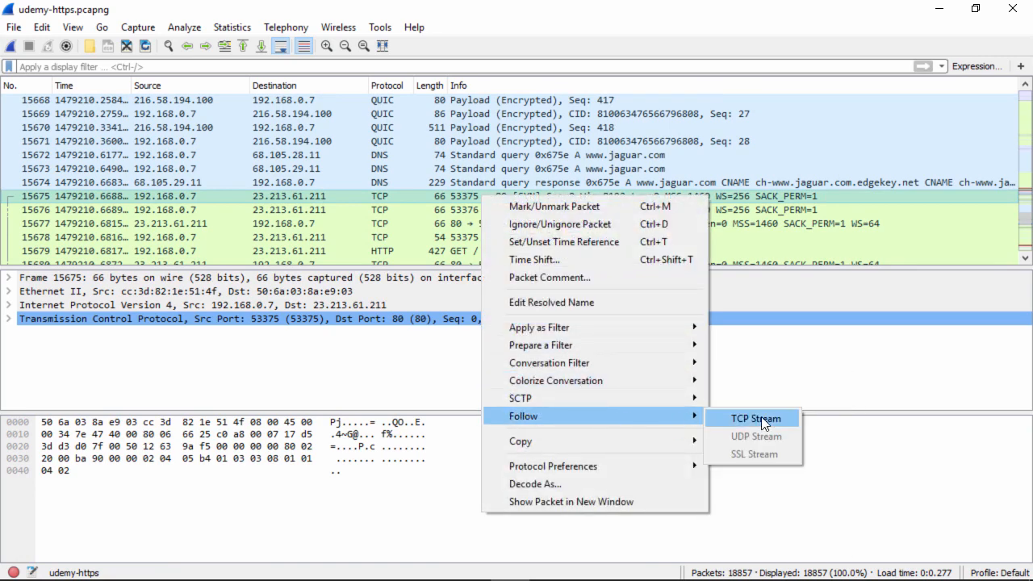
click(752, 418)
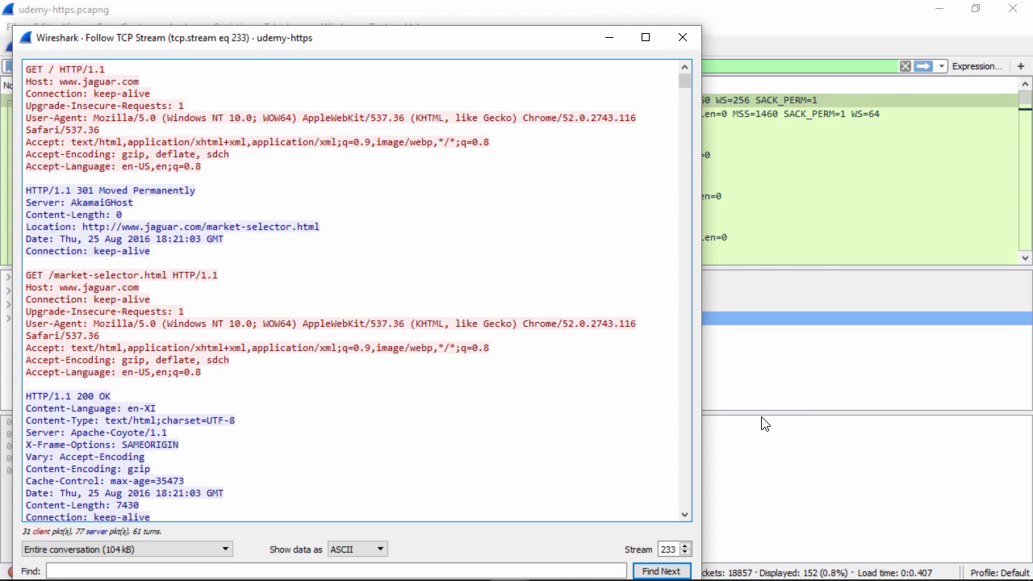
click(681, 37)
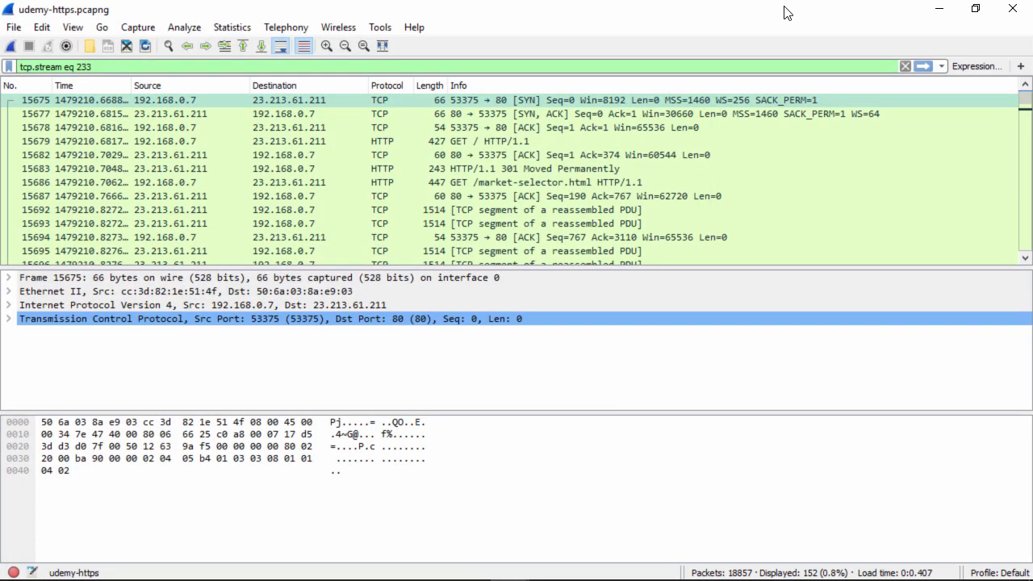
click(13, 26)
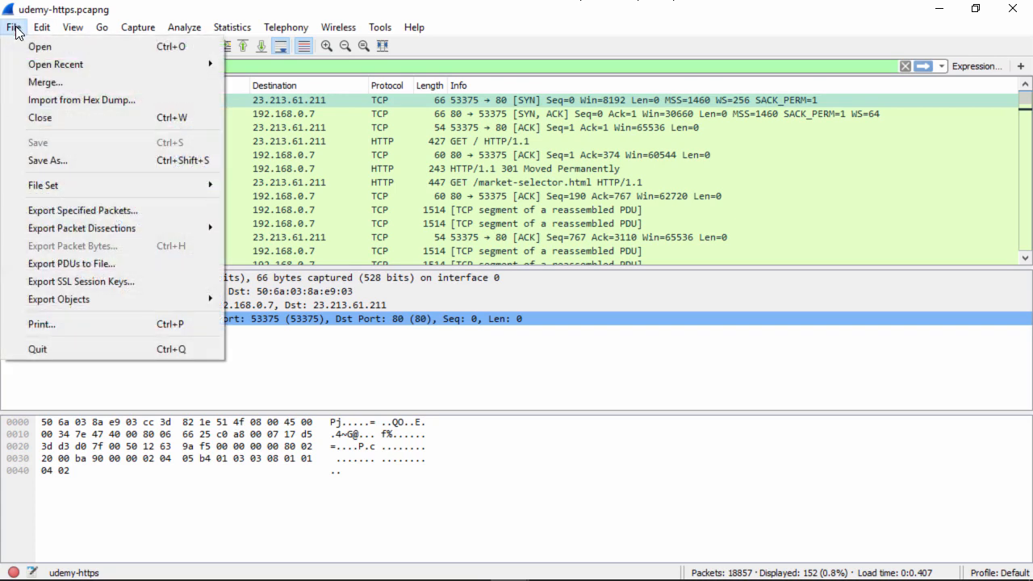
Save the 152-packet jaguar stream to the Desktop as jaguar-akamaighost.pcapng.
click(48, 160)
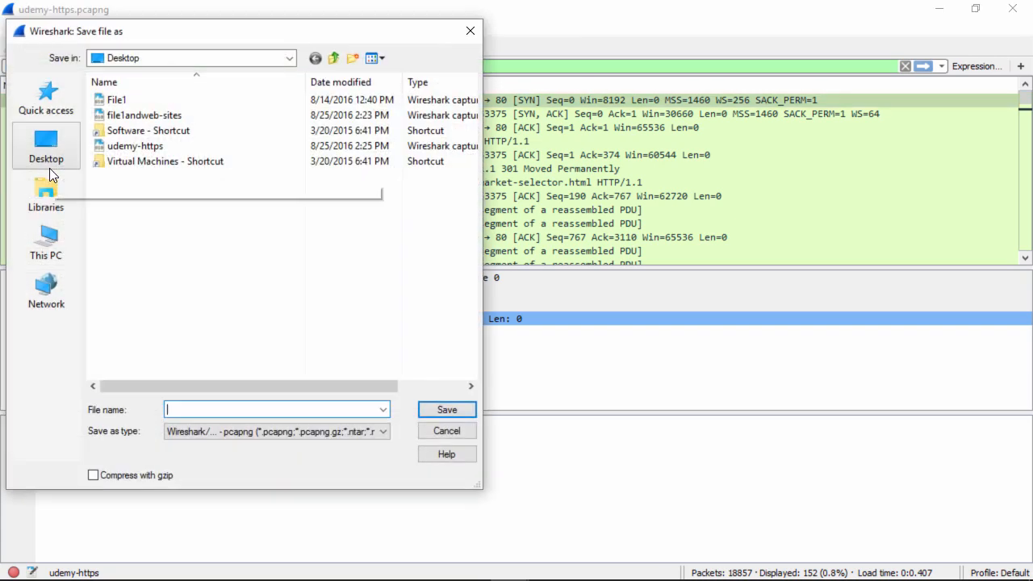
text(ia)
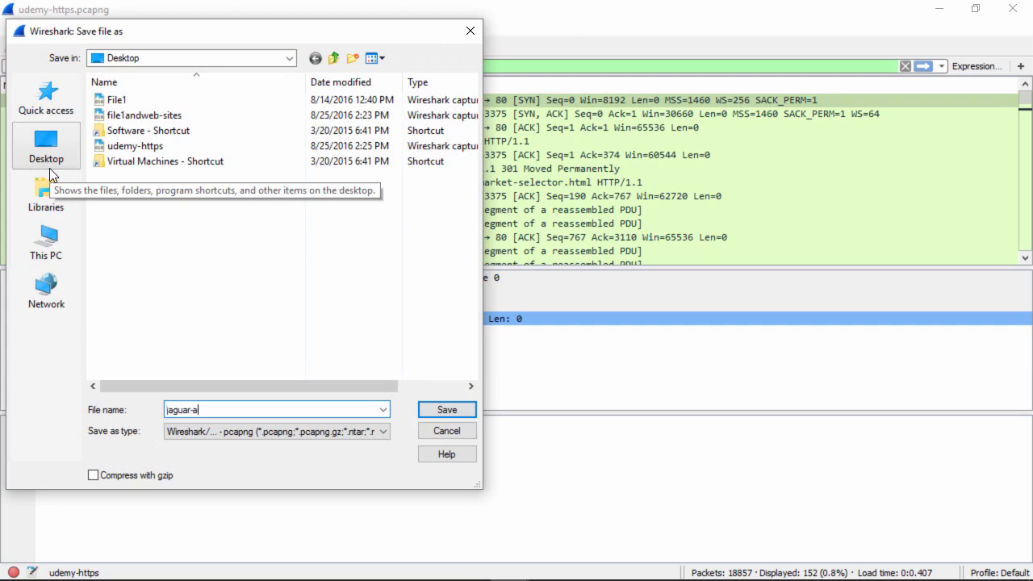
text(kamai)
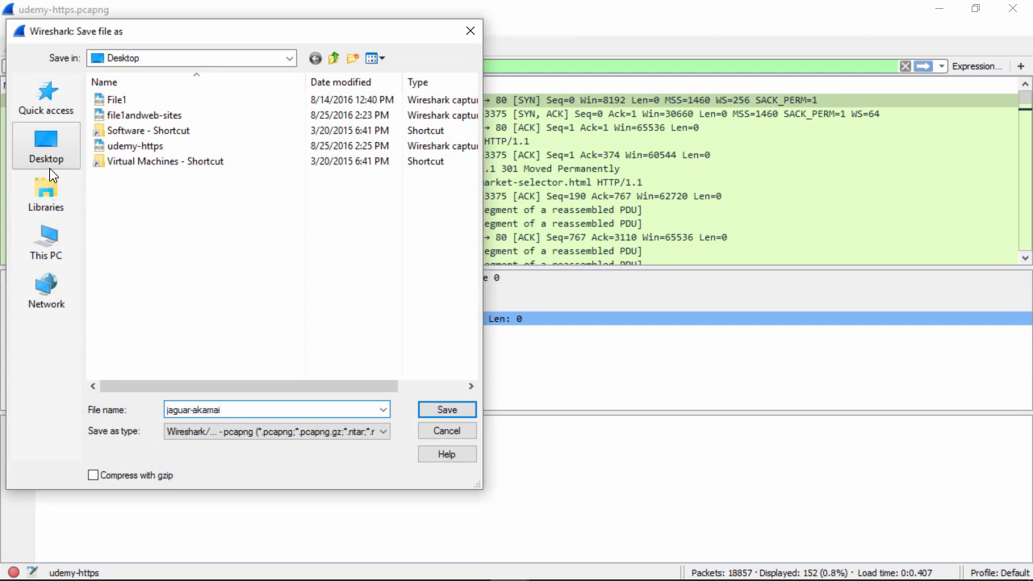
text(ghost)
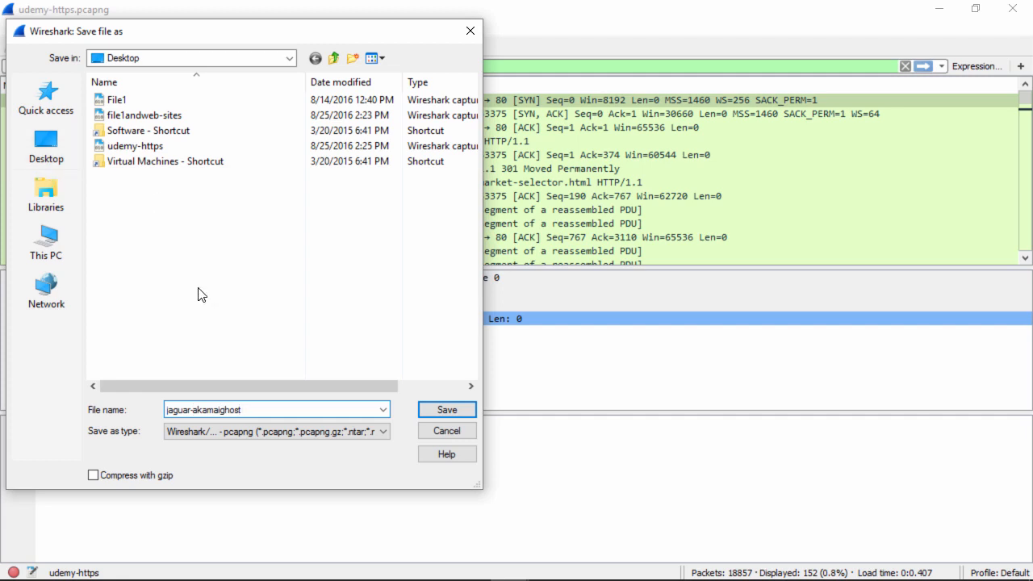
click(446, 410)
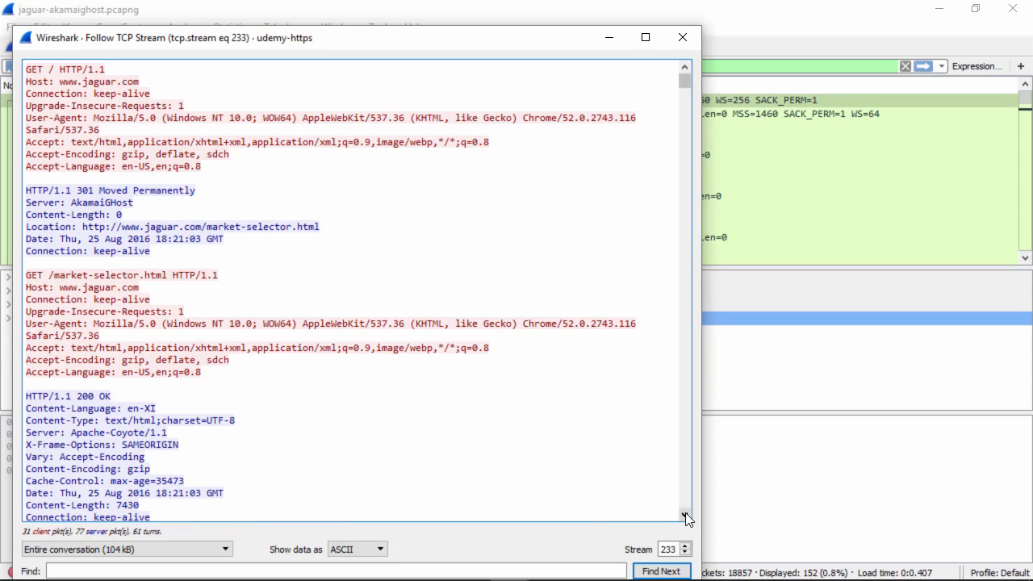
Scroll the reopened stream 233 conversation to the AkamaiGHost 301 redirect and 200 OK response.
scroll(down, 3)
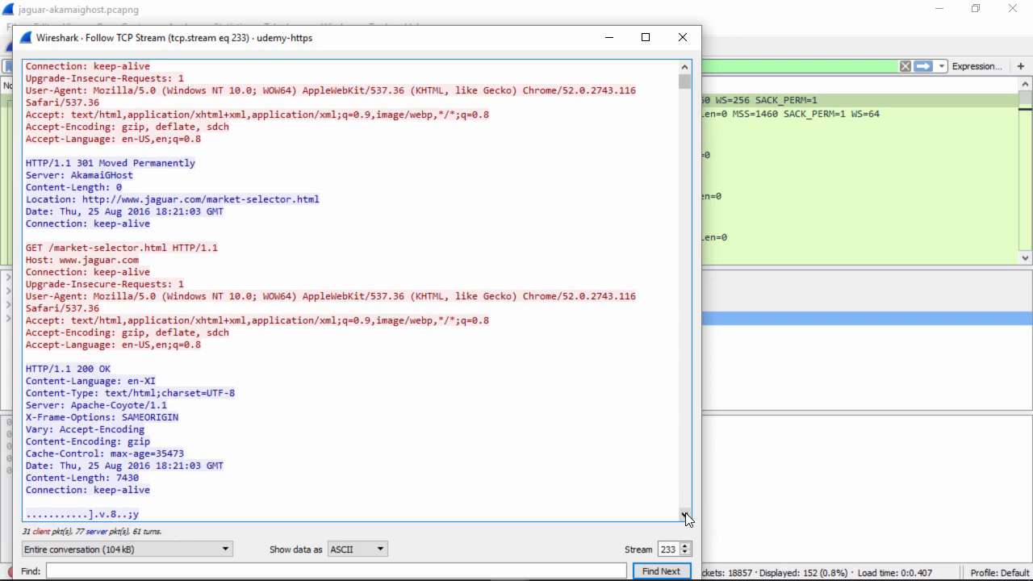